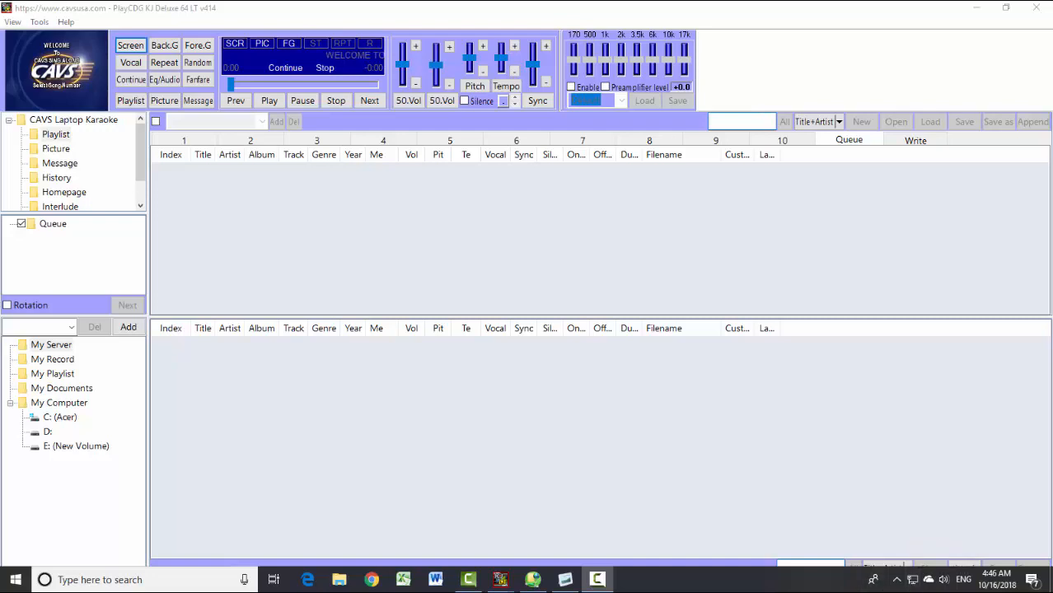
List the local drives, then connect the laptop to the open CAVS Network Wi-Fi
{"action": "left_click", "coordinate": [60, 402]}
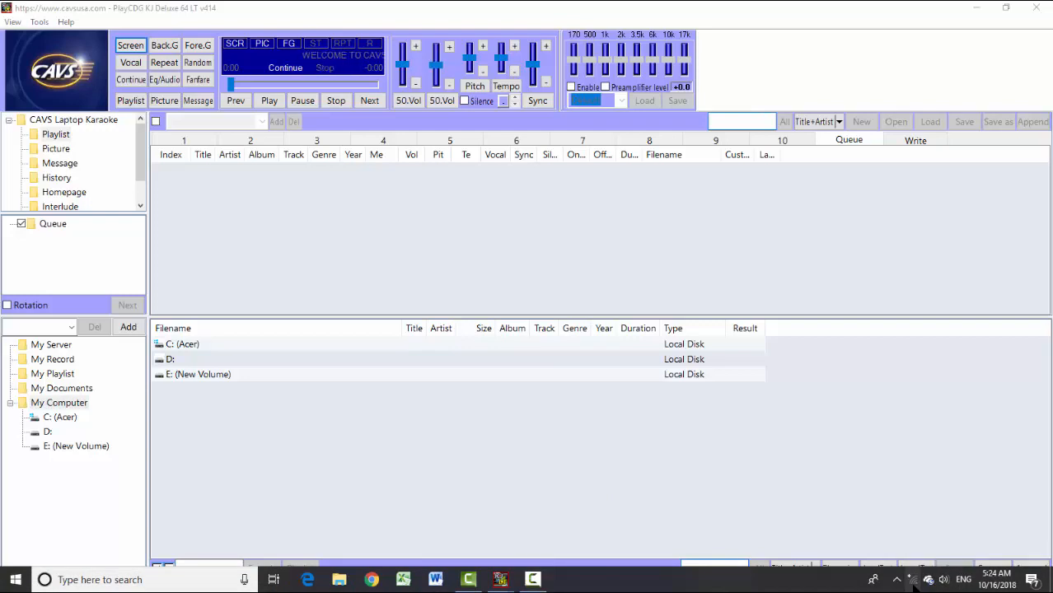
{"action": "left_click", "coordinate": [929, 580]}
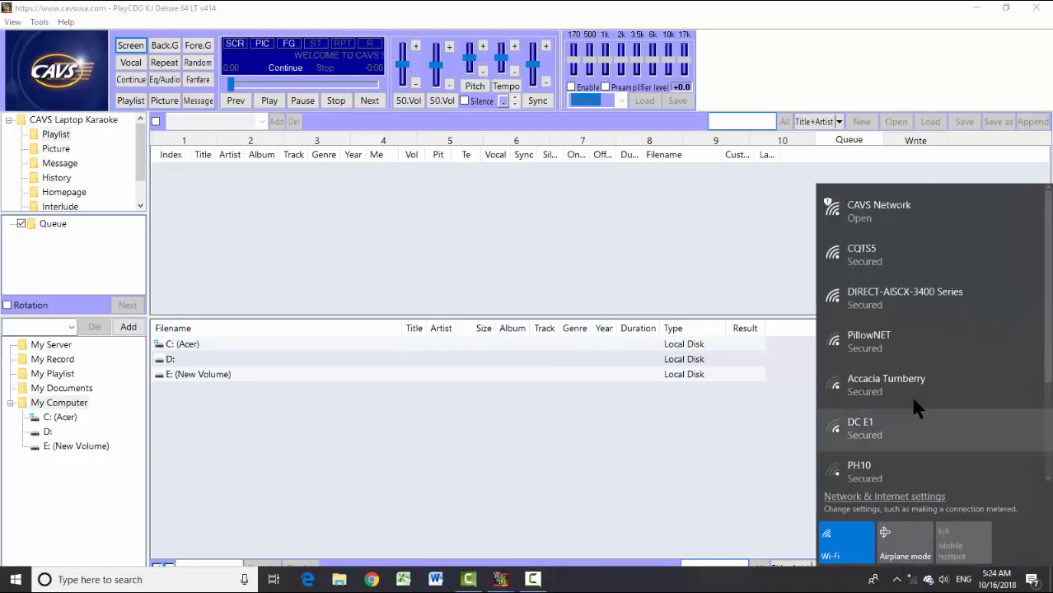
{"action": "left_click", "coordinate": [878, 211]}
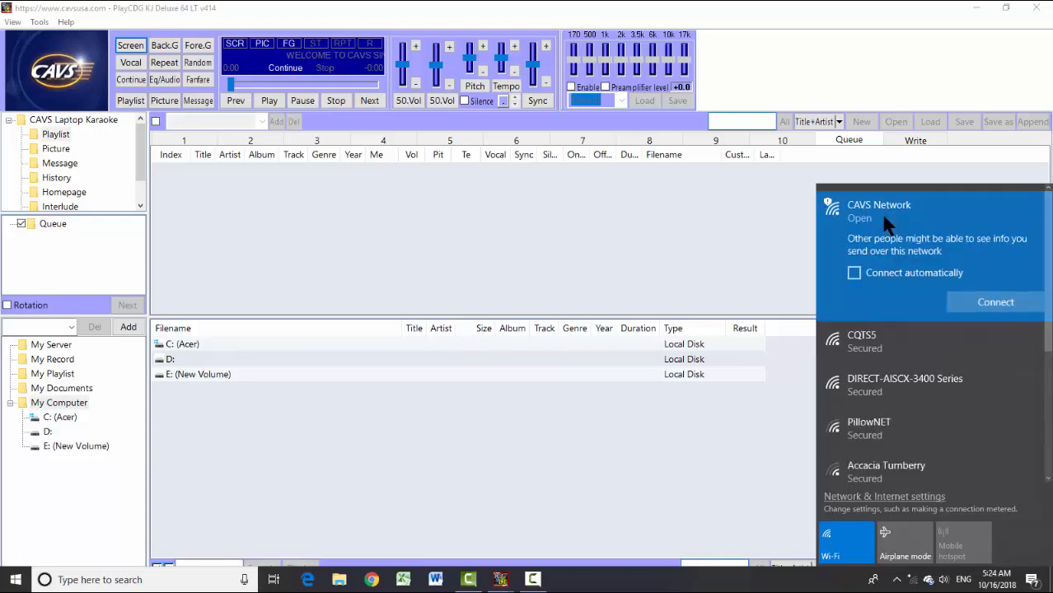
{"action": "mouse_move", "coordinate": [995, 304]}
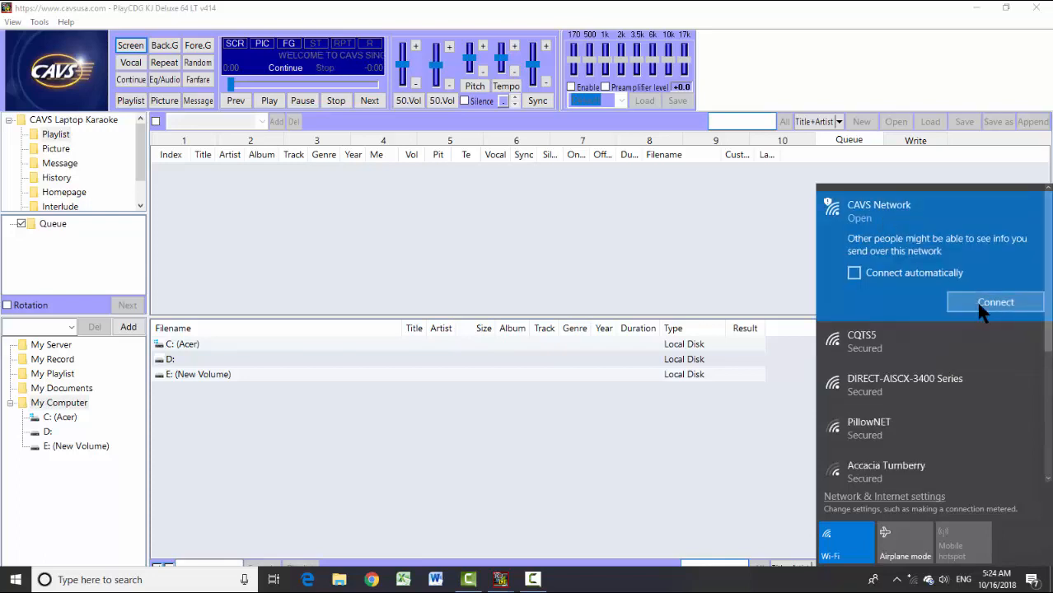
{"action": "left_click", "coordinate": [995, 301]}
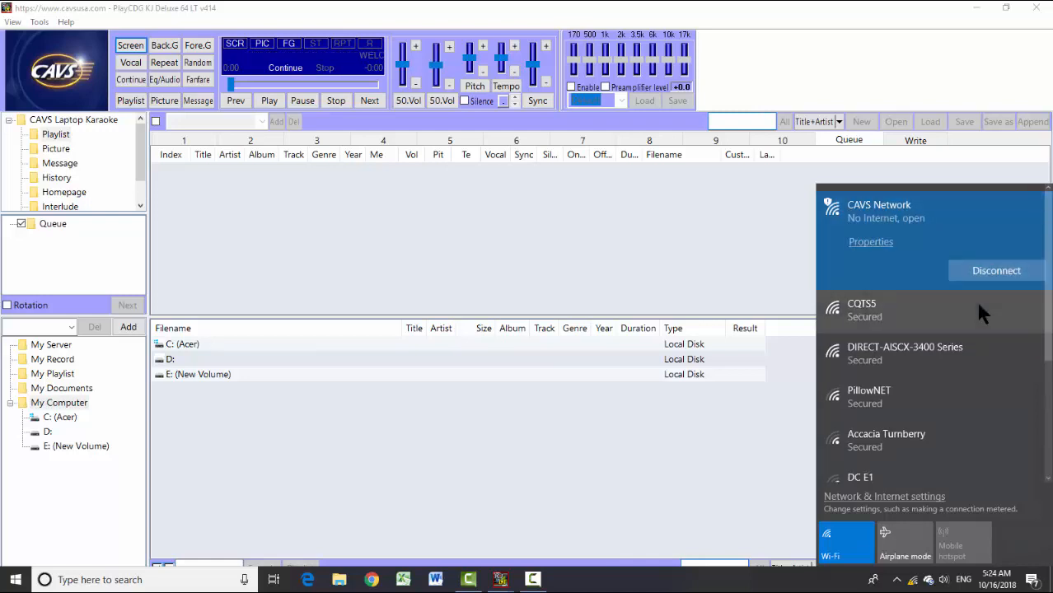
{"action": "mouse_move", "coordinate": [710, 283]}
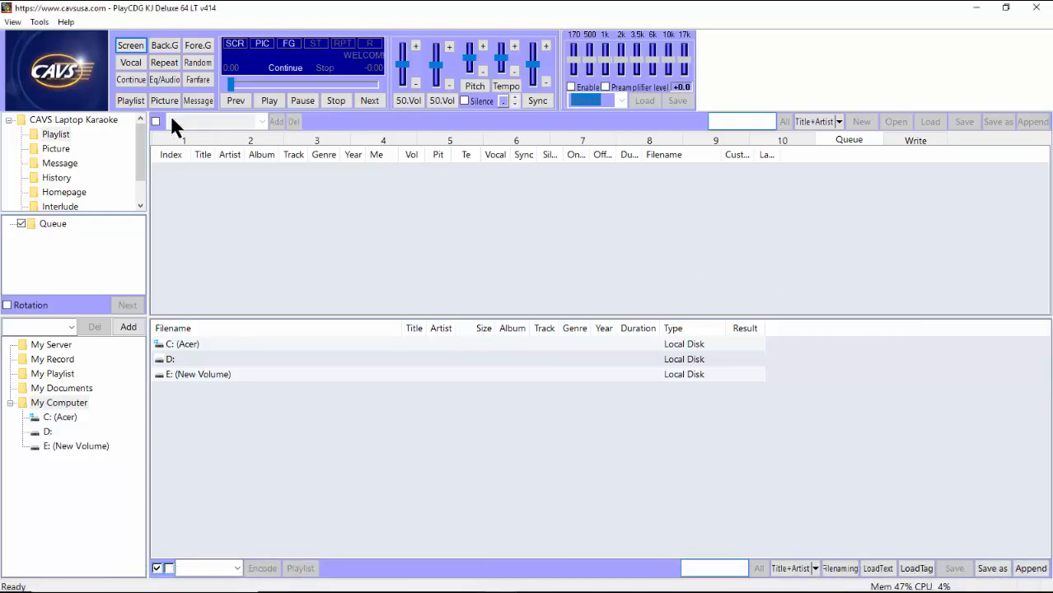
Enable Start E-Songbook Server in Tools > Setting and allow it through Windows Defender Firewall
{"action": "left_click", "coordinate": [40, 21]}
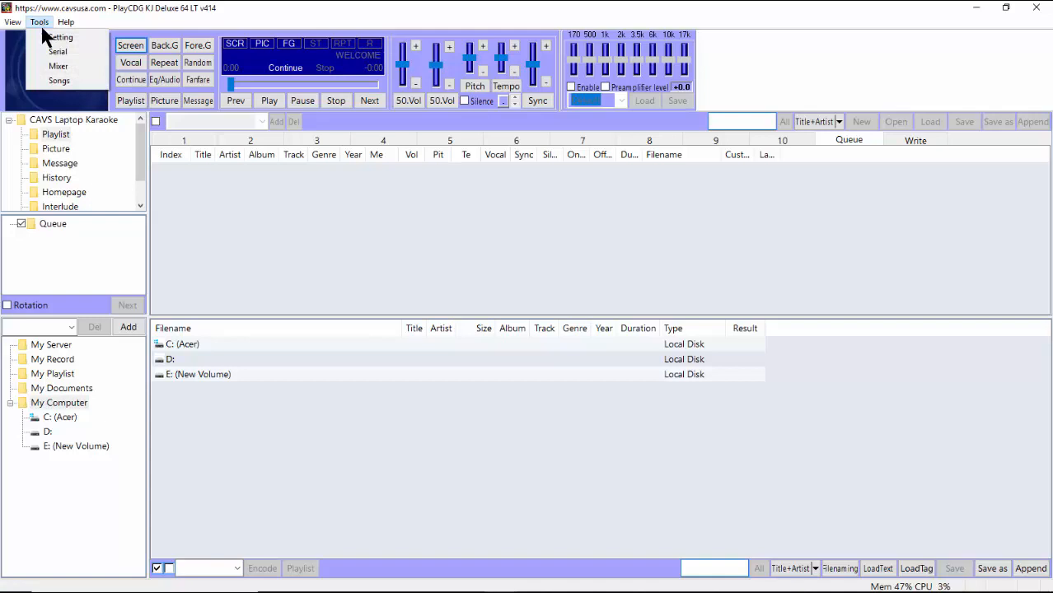
{"action": "left_click", "coordinate": [59, 36]}
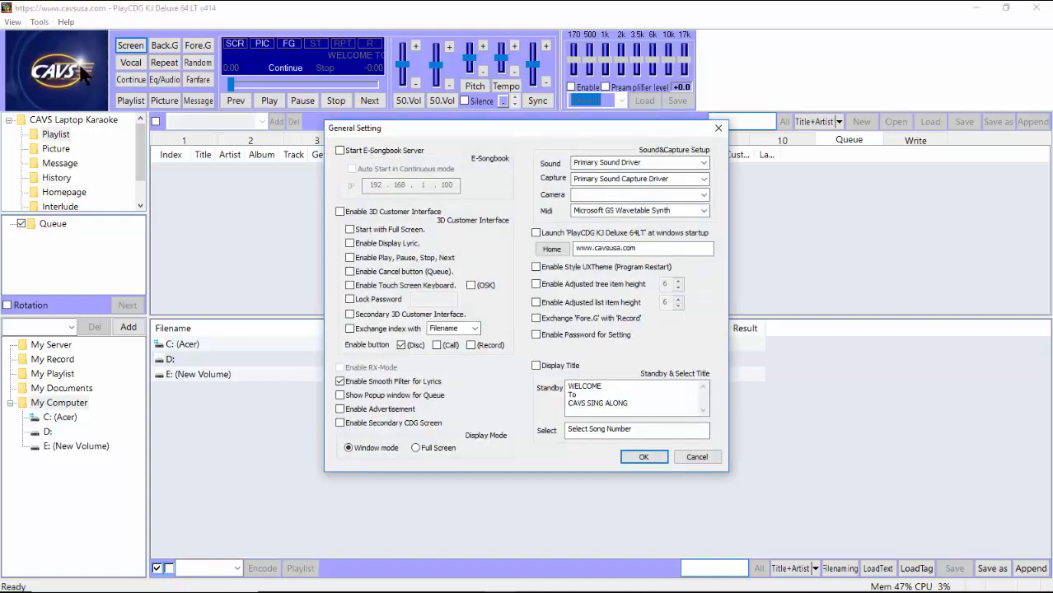
{"action": "left_click", "coordinate": [339, 150]}
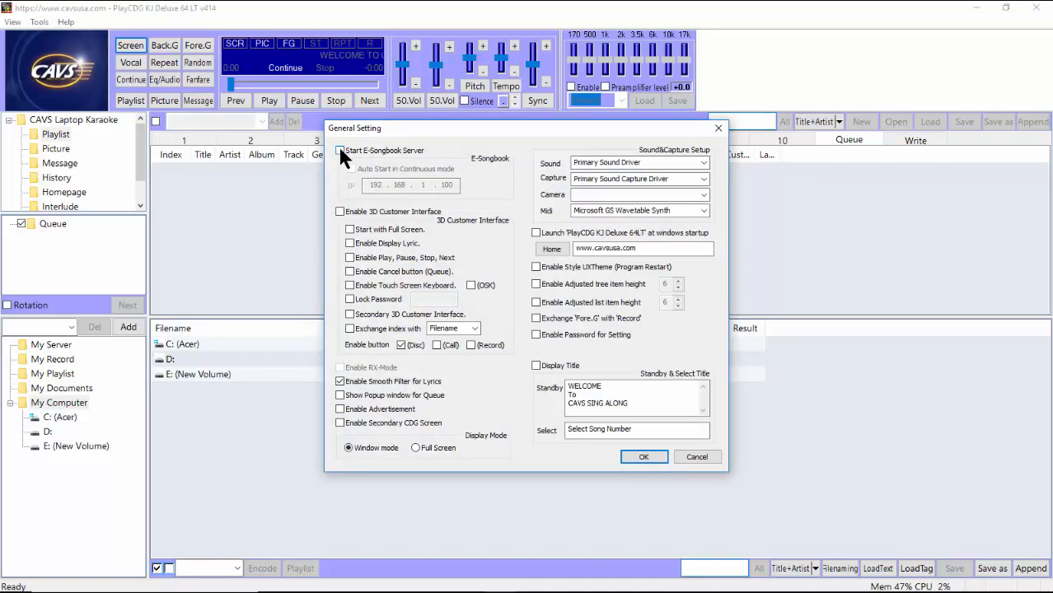
{"action": "left_click", "coordinate": [339, 150]}
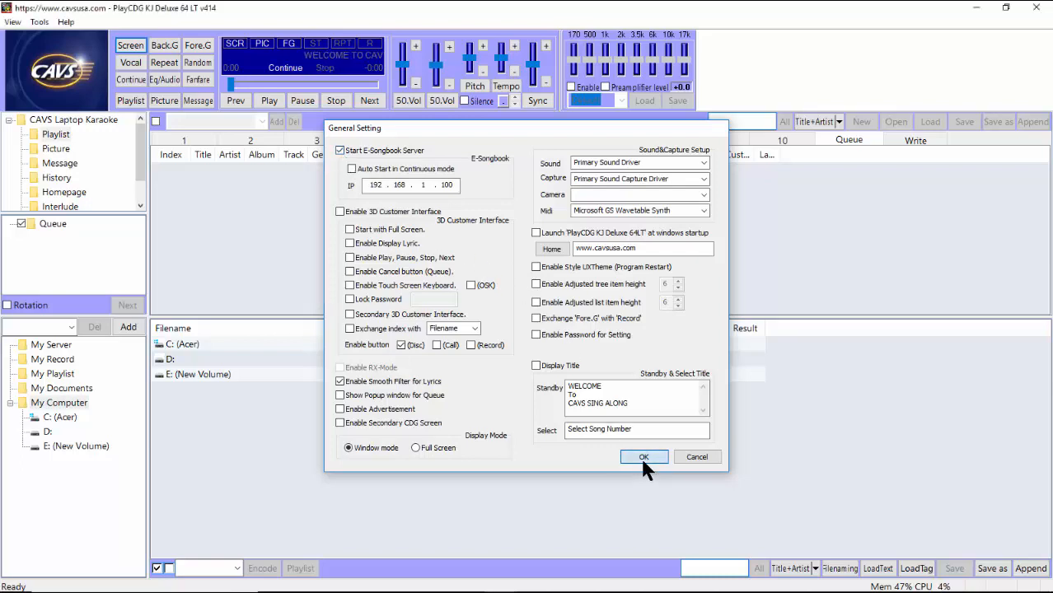
{"action": "left_click", "coordinate": [644, 456]}
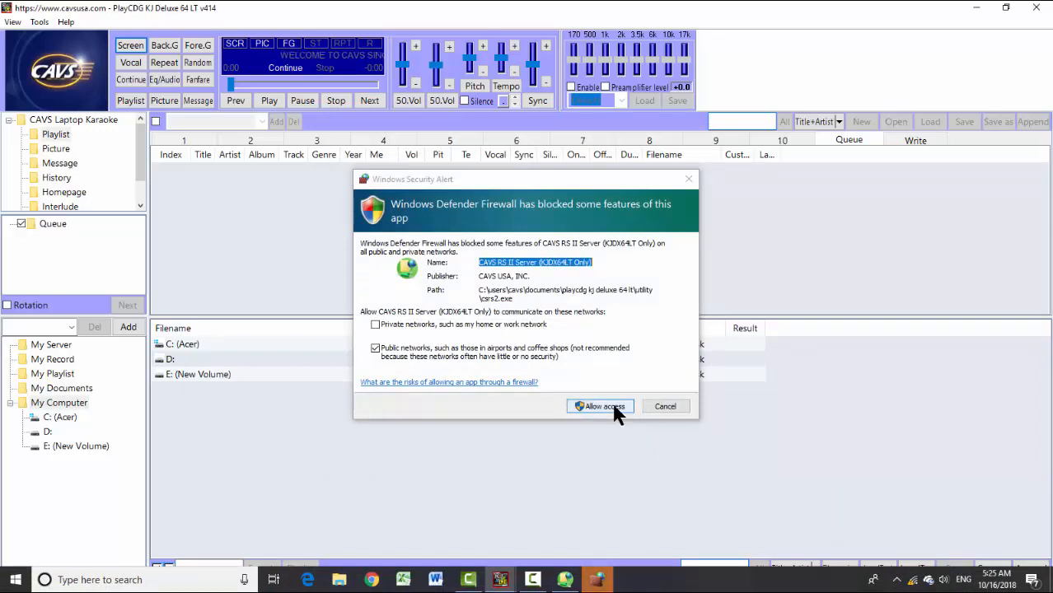
{"action": "left_click", "coordinate": [599, 405]}
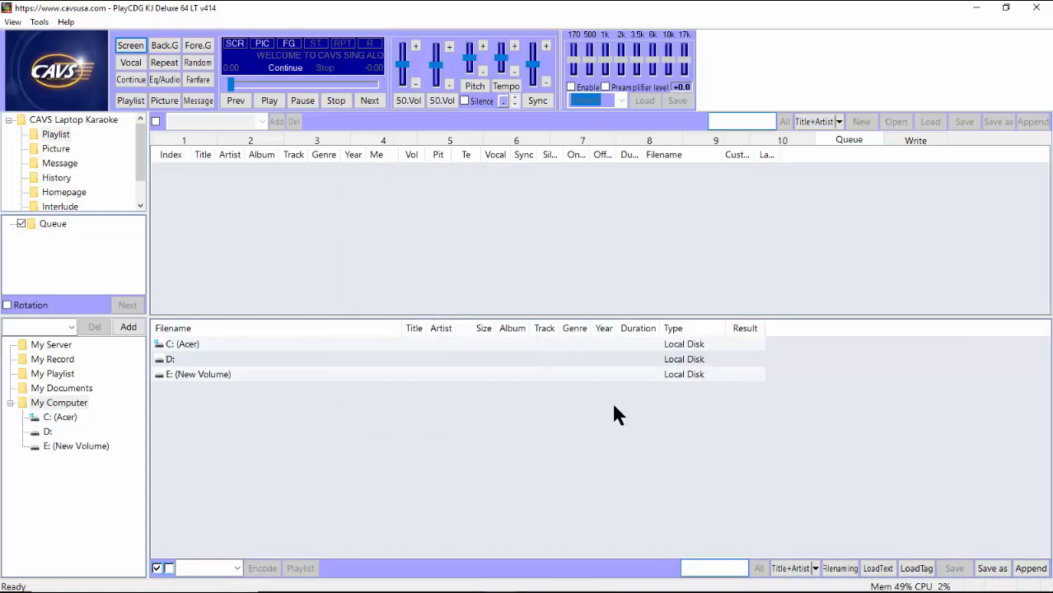
{"action": "mouse_move", "coordinate": [629, 547]}
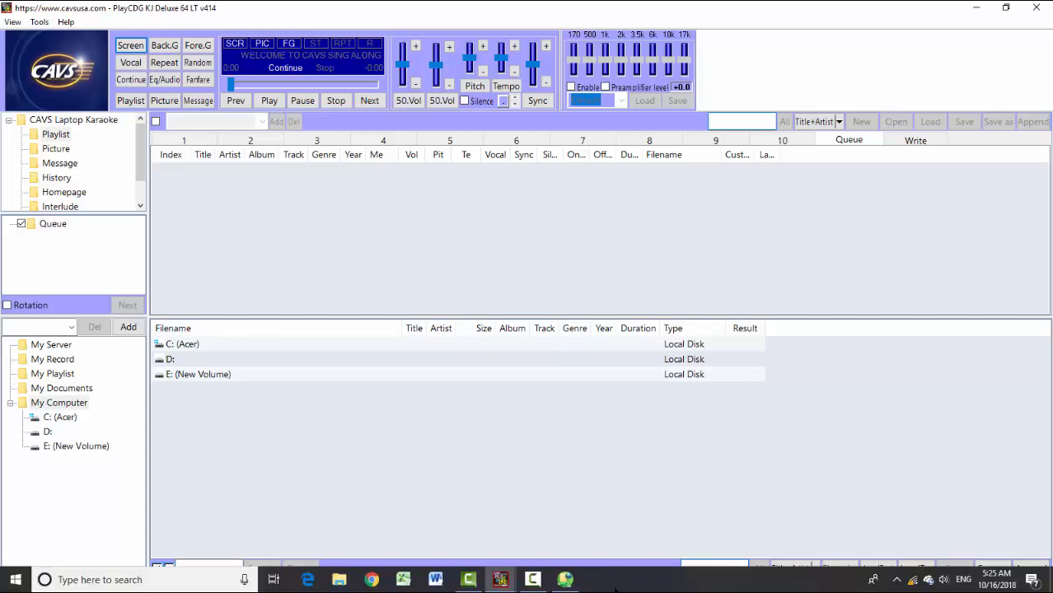
{"action": "mouse_move", "coordinate": [563, 580]}
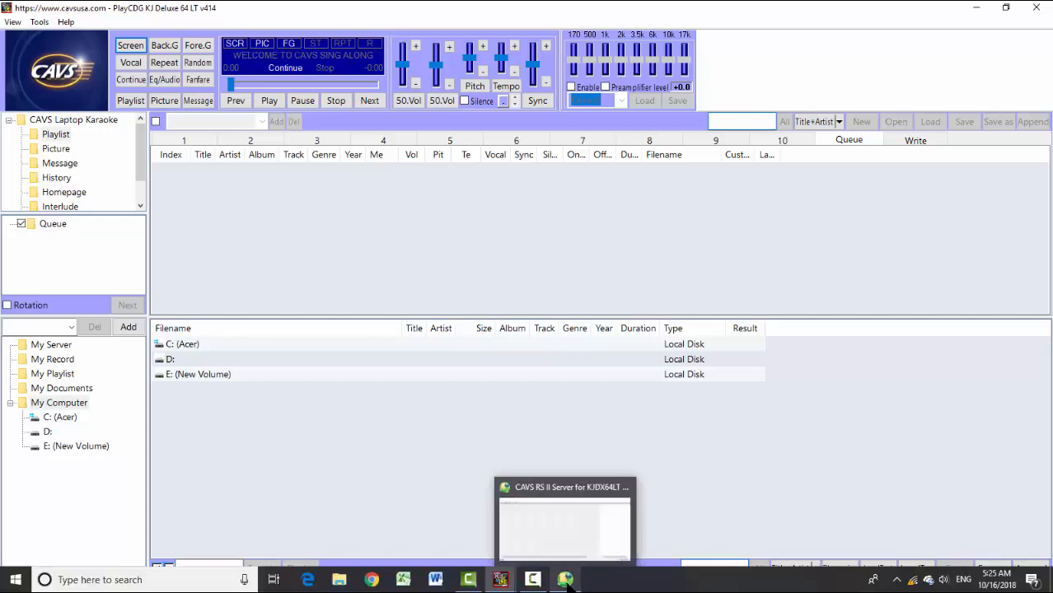
{"action": "left_click", "coordinate": [563, 524]}
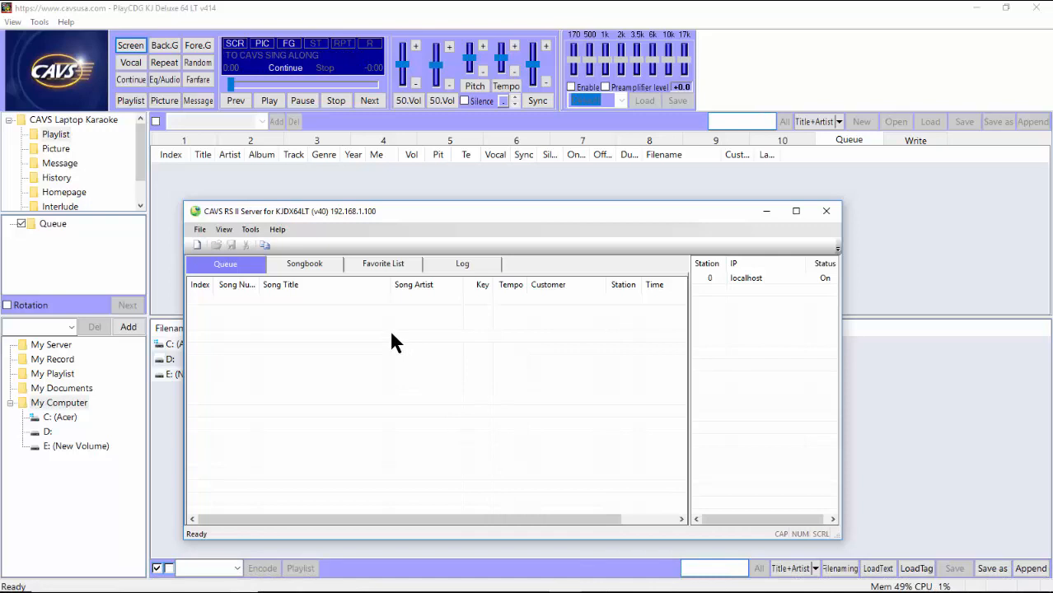
{"action": "mouse_move", "coordinate": [371, 316]}
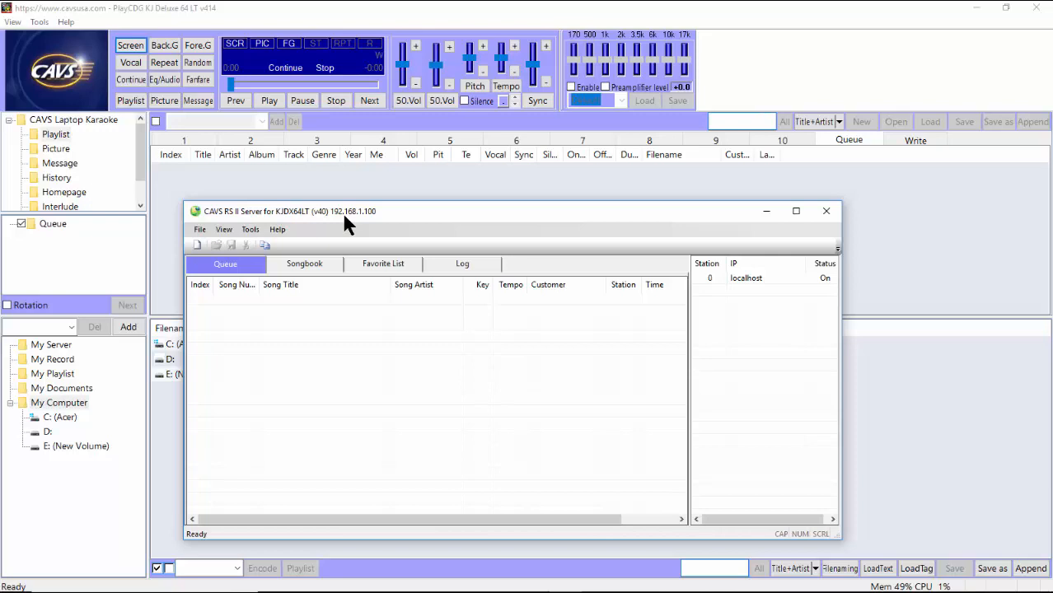
{"action": "left_click", "coordinate": [826, 210]}
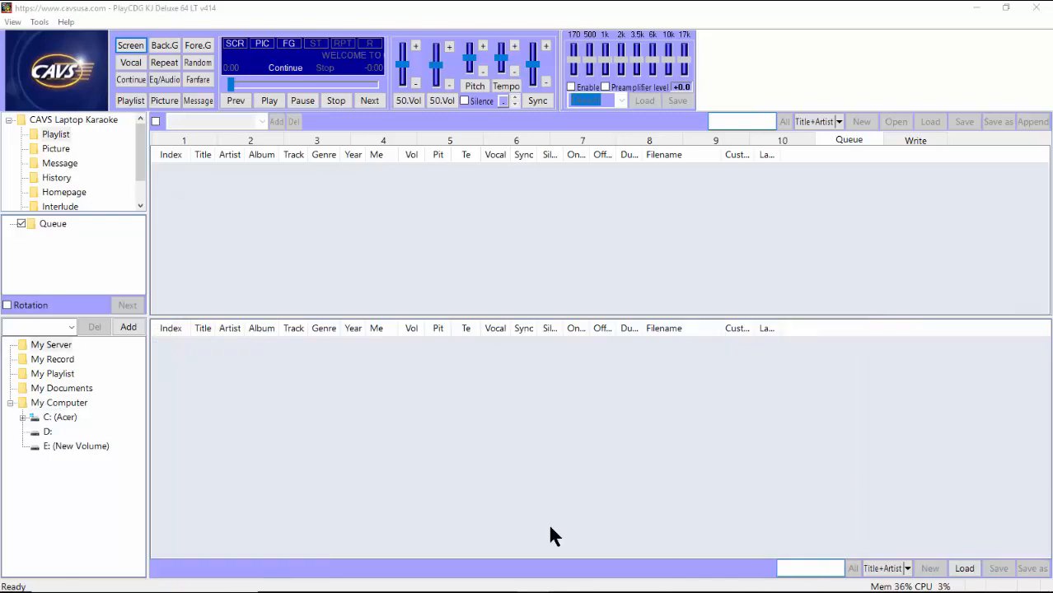
{"action": "mouse_move", "coordinate": [478, 495]}
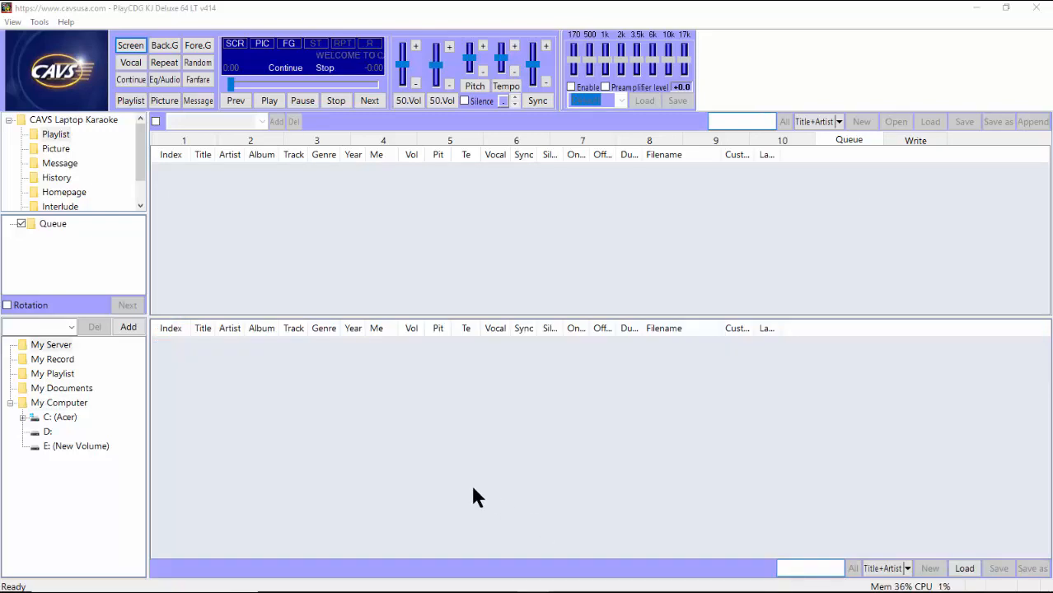
{"action": "mouse_move", "coordinate": [76, 352]}
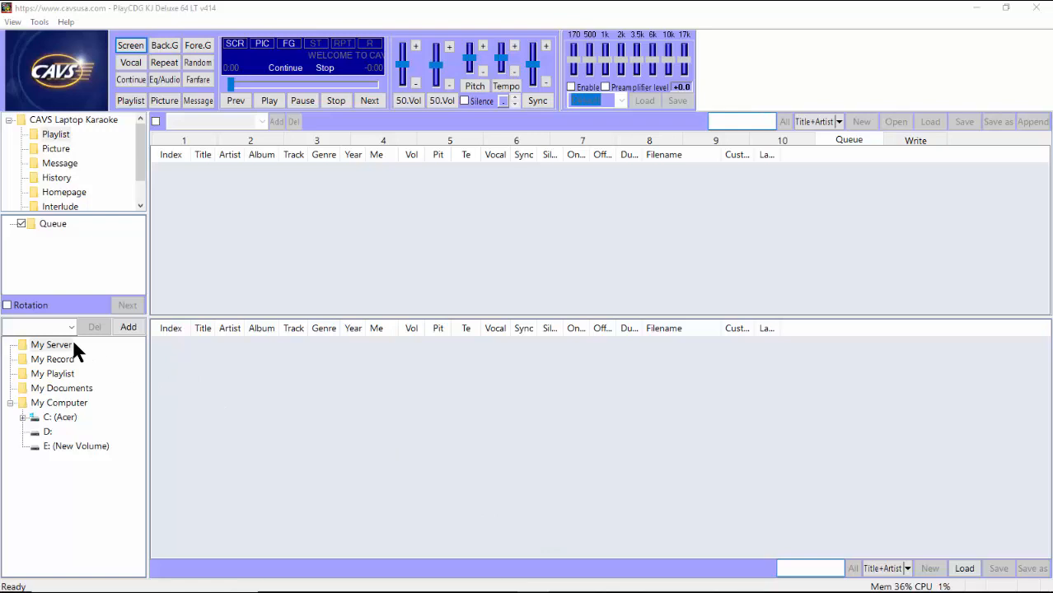
Load Master Playlist.txt from the Playlist folder into My Server
{"action": "left_click", "coordinate": [51, 344]}
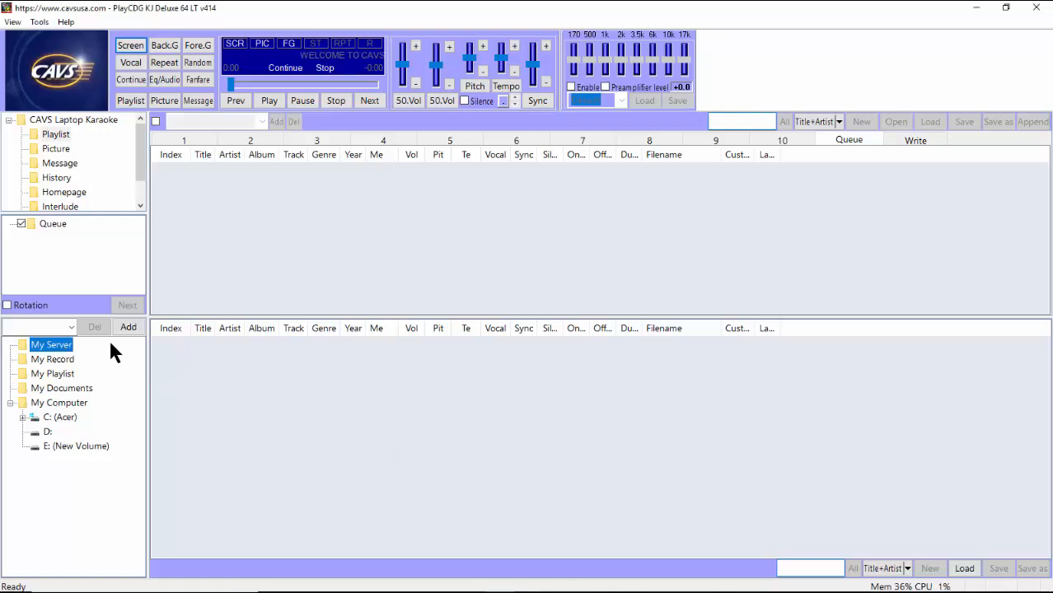
{"action": "mouse_move", "coordinate": [388, 366]}
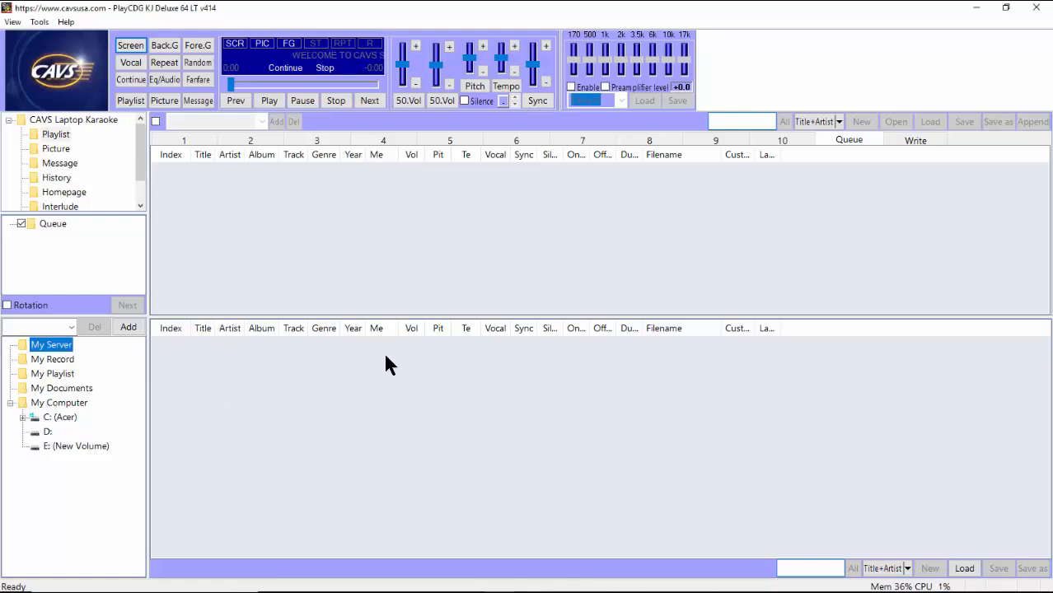
{"action": "mouse_move", "coordinate": [343, 227]}
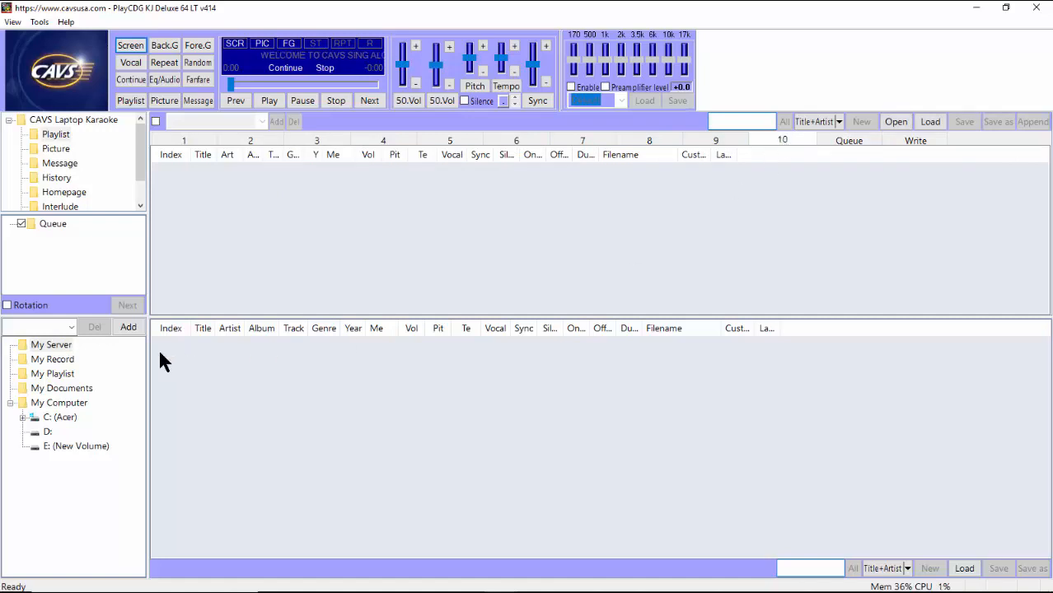
{"action": "left_click", "coordinate": [51, 345]}
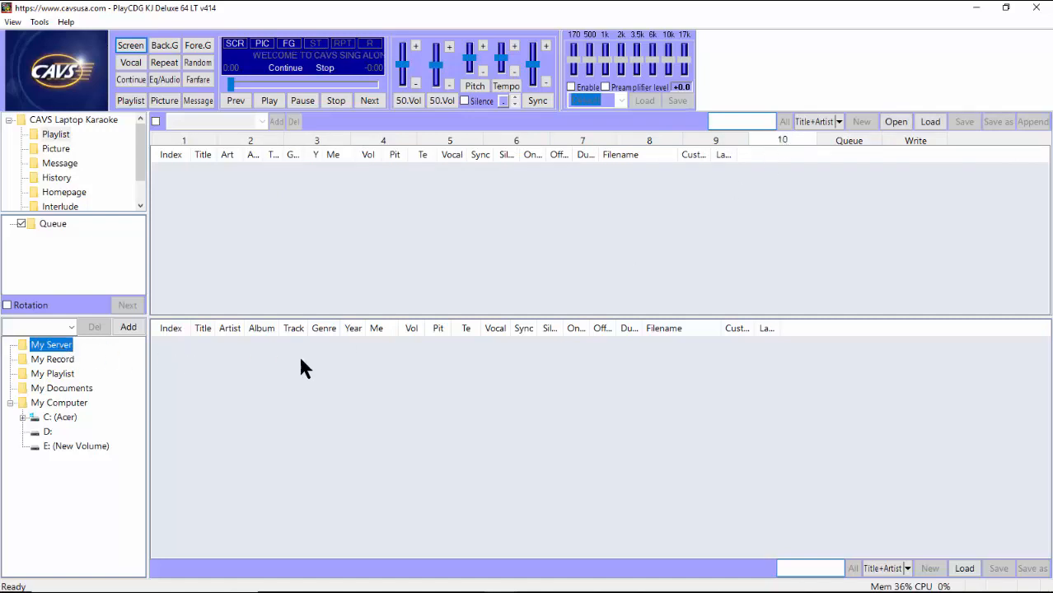
{"action": "mouse_move", "coordinate": [738, 432]}
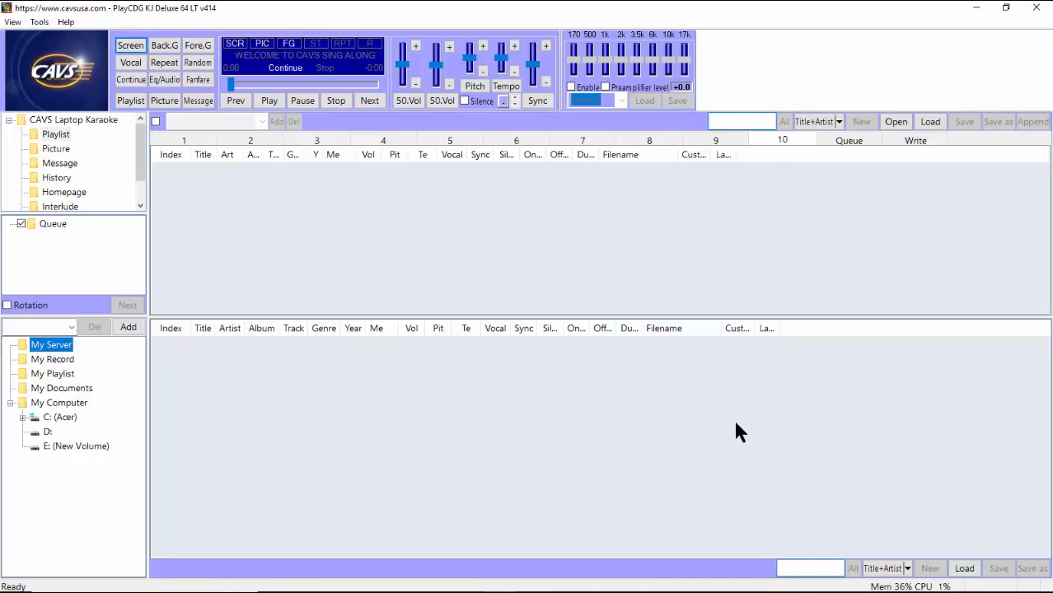
{"action": "mouse_move", "coordinate": [955, 568]}
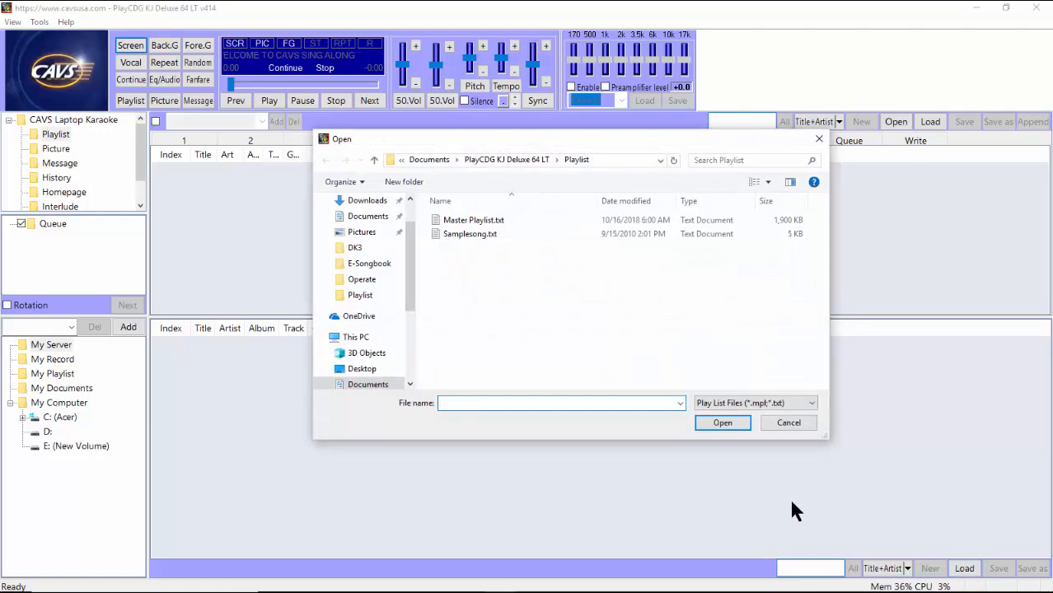
{"action": "left_click", "coordinate": [473, 221]}
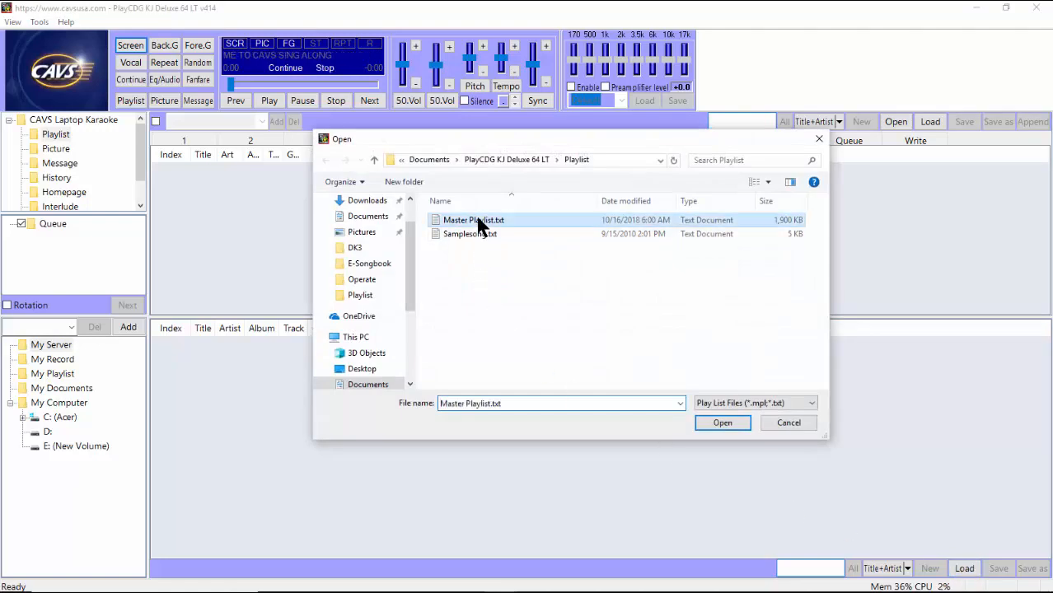
{"action": "left_click", "coordinate": [721, 422]}
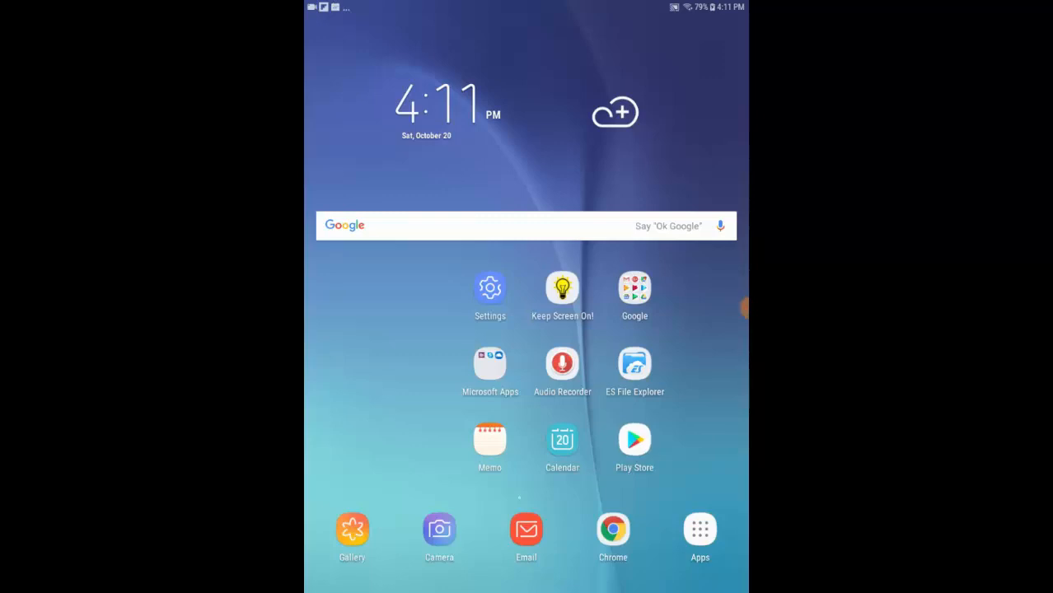
Search Google Play for 'cav' and install CAVS RS FREE, then CAVS RS PAID
{"action": "left_click", "coordinate": [634, 438]}
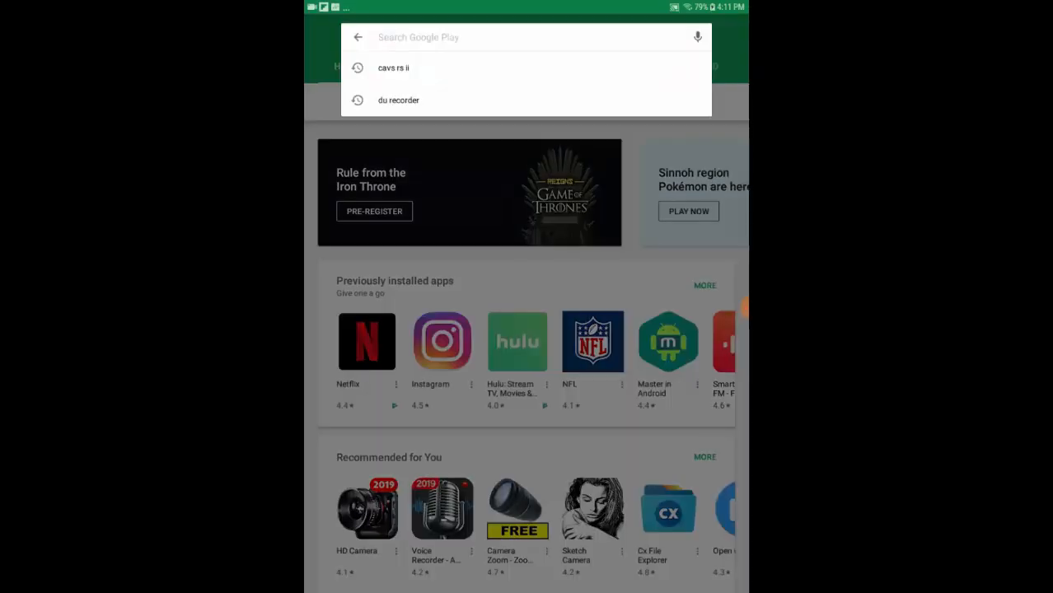
{"action": "left_click", "coordinate": [511, 36]}
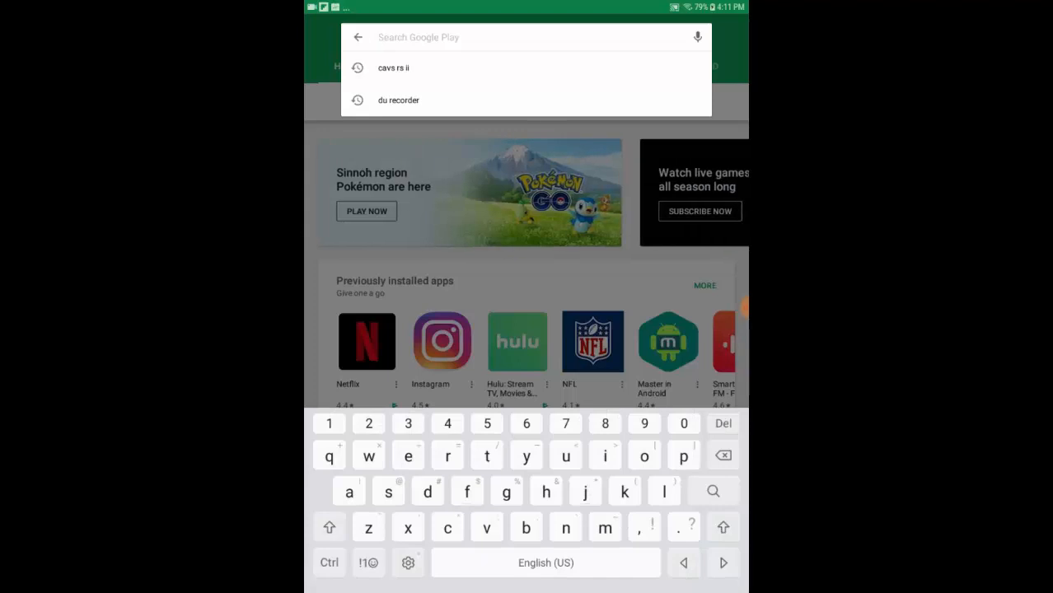
{"action": "type", "text": "cav"}
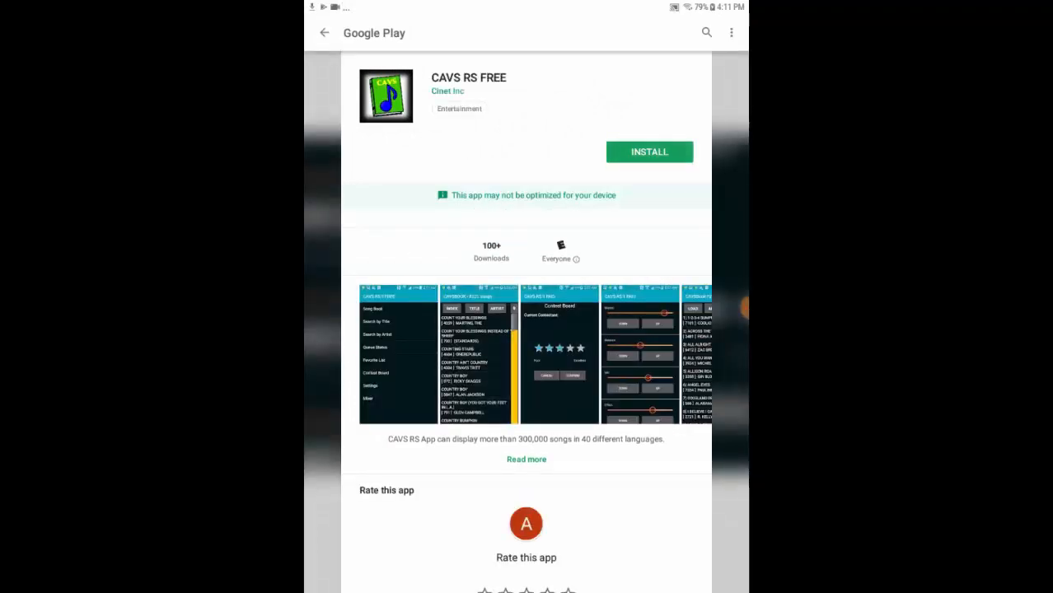
{"action": "left_click", "coordinate": [649, 151]}
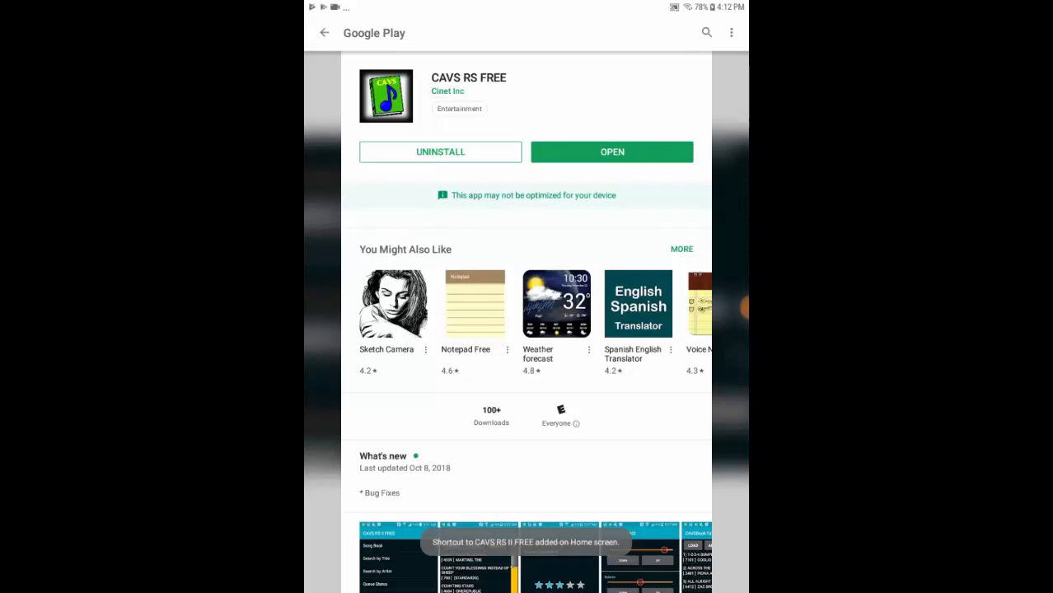
{"action": "left_click", "coordinate": [322, 33]}
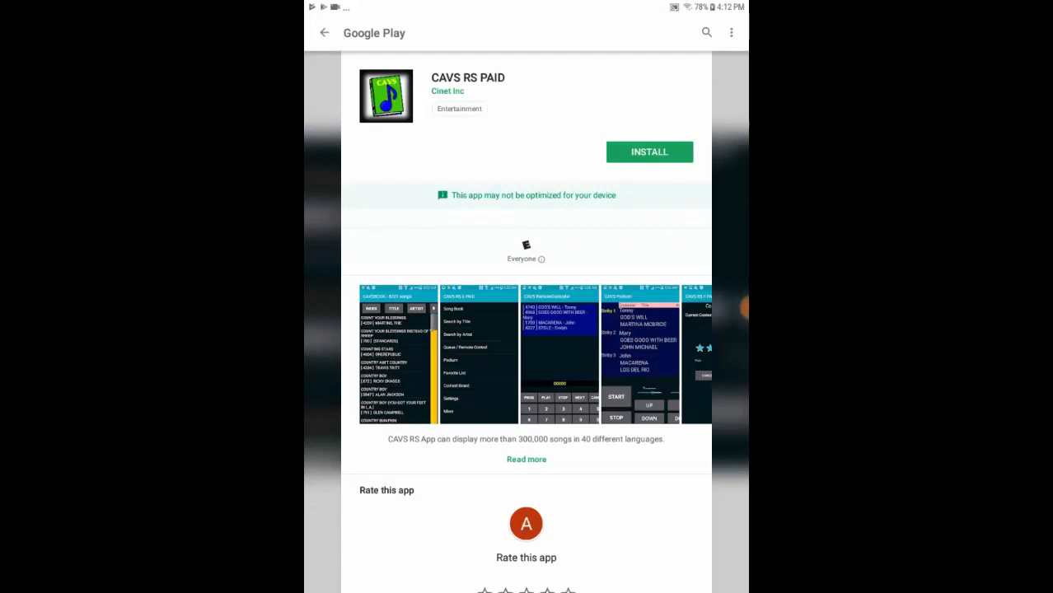
{"action": "left_click", "coordinate": [649, 152]}
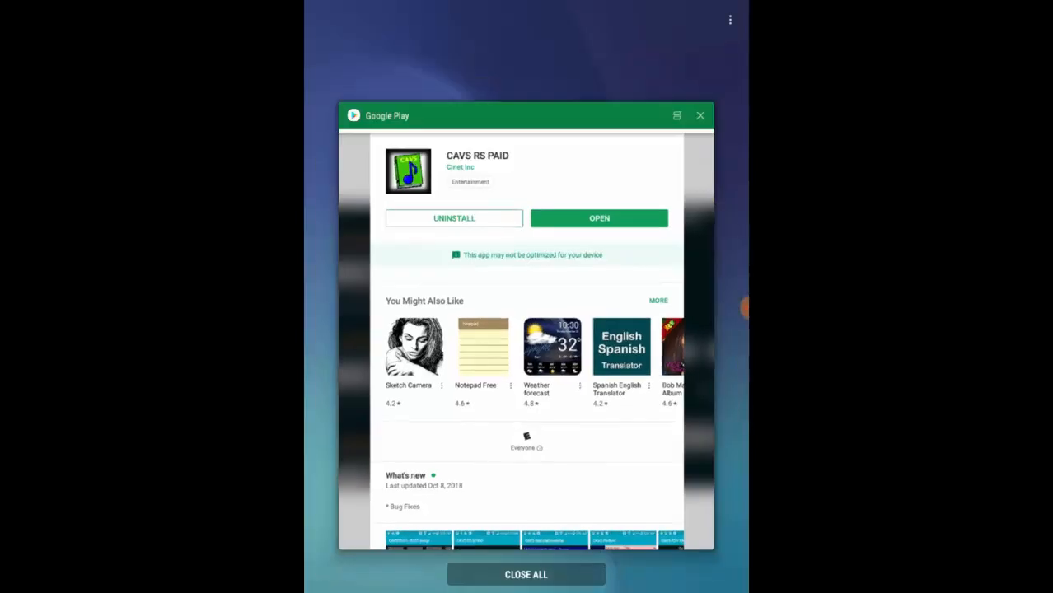
Close all recent apps, check Connections in Settings, then launch CAVS RS II FREE
{"action": "left_click", "coordinate": [525, 573]}
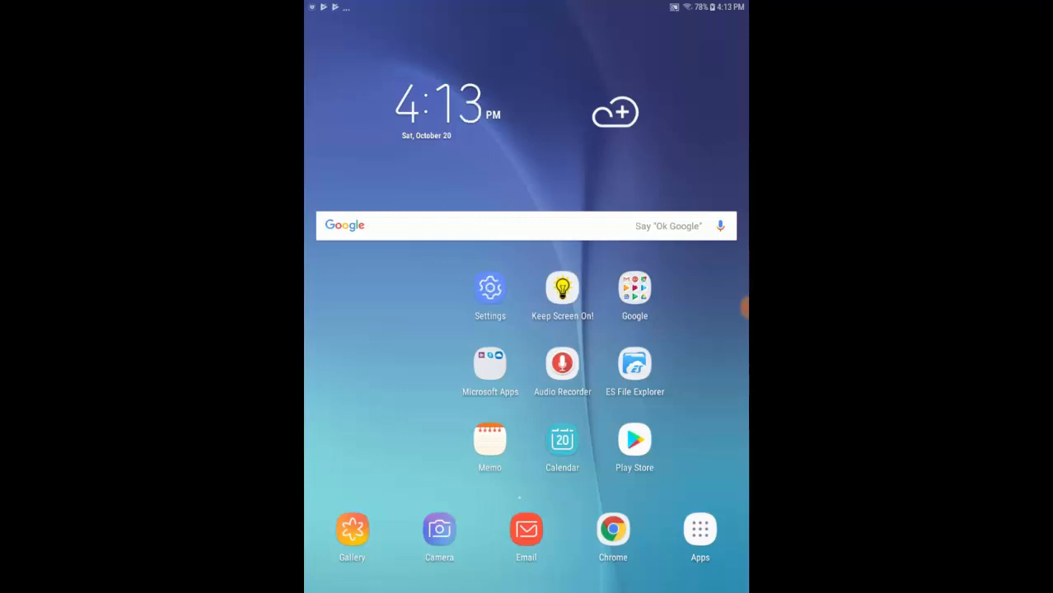
{"action": "left_click", "coordinate": [491, 287]}
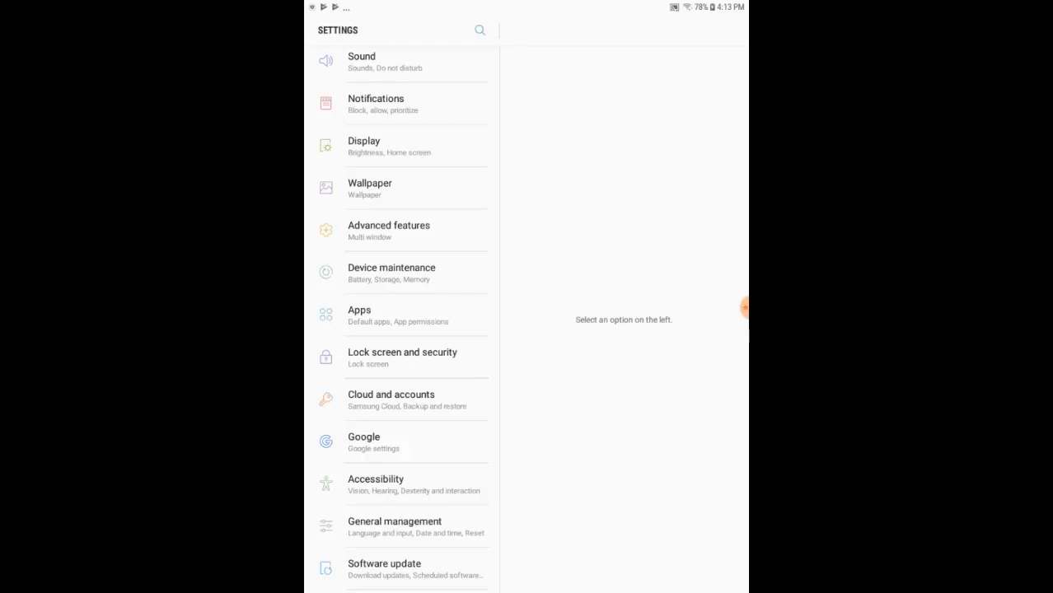
{"action": "scroll", "scroll_direction": "down", "scroll_amount": 3}
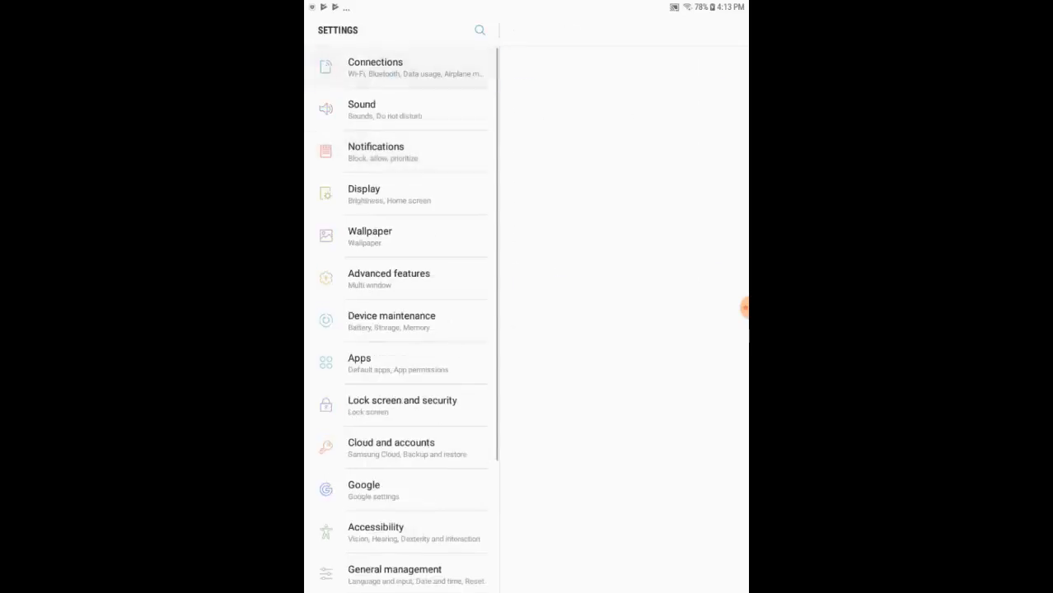
{"action": "left_click", "coordinate": [399, 68]}
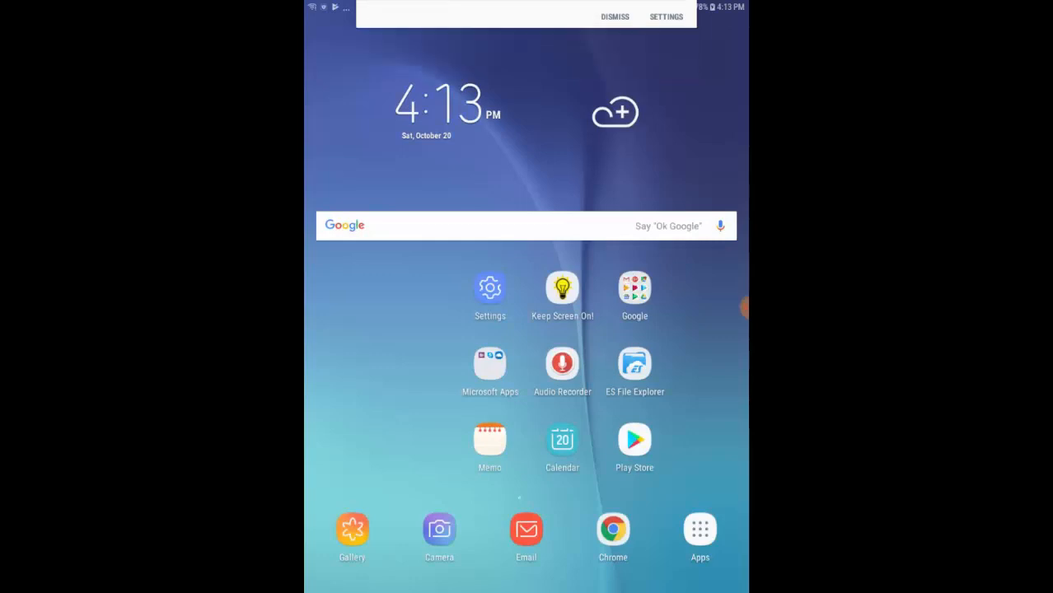
{"action": "left_click", "coordinate": [614, 16]}
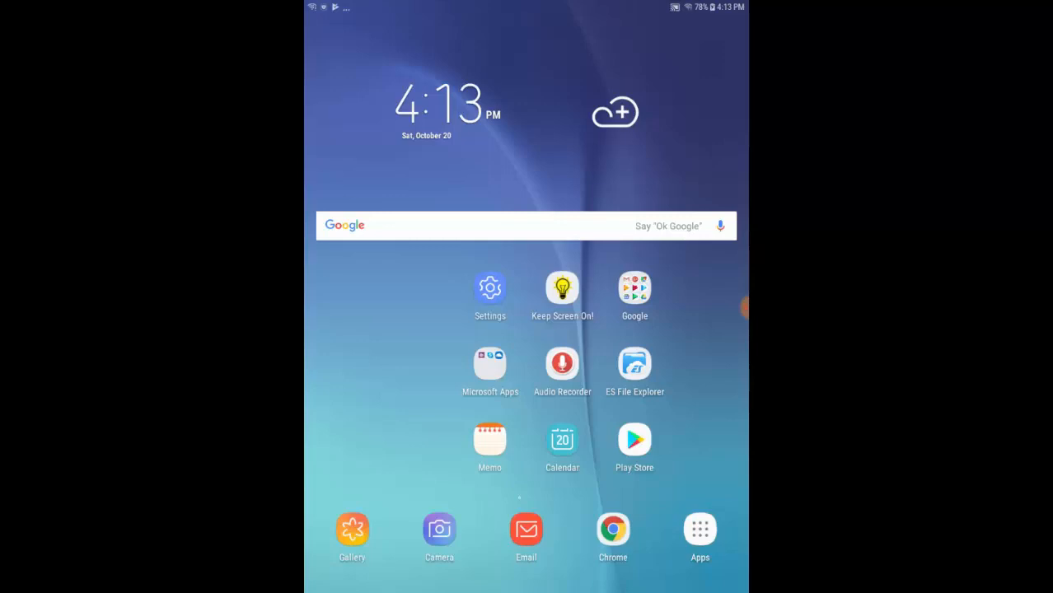
{"action": "left_click", "coordinate": [698, 531]}
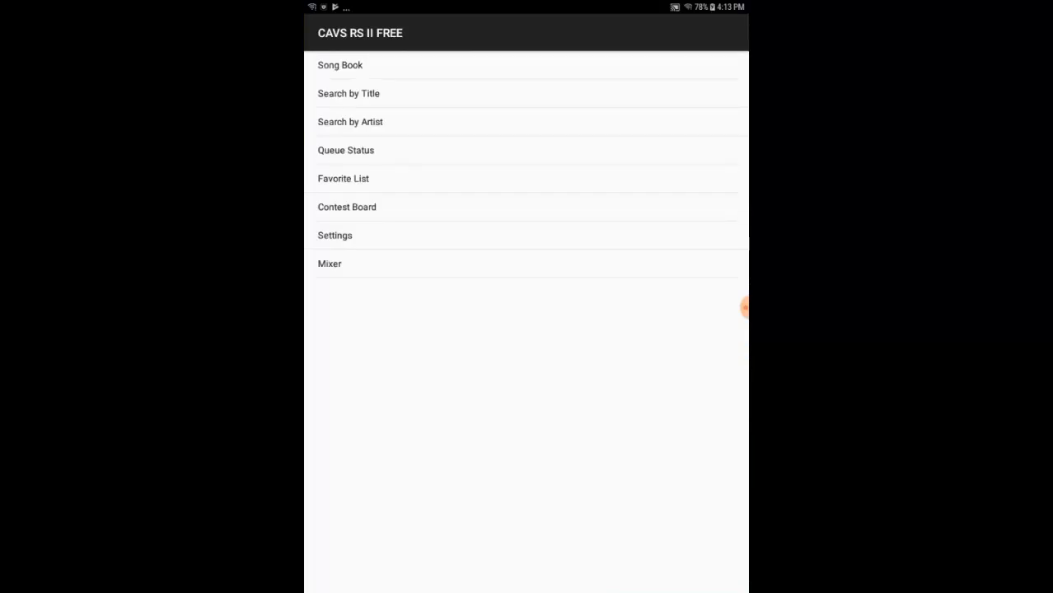
Set the app's server IP to 192.168.1.100 via Settings > Set Server IP
{"action": "left_click", "coordinate": [335, 234]}
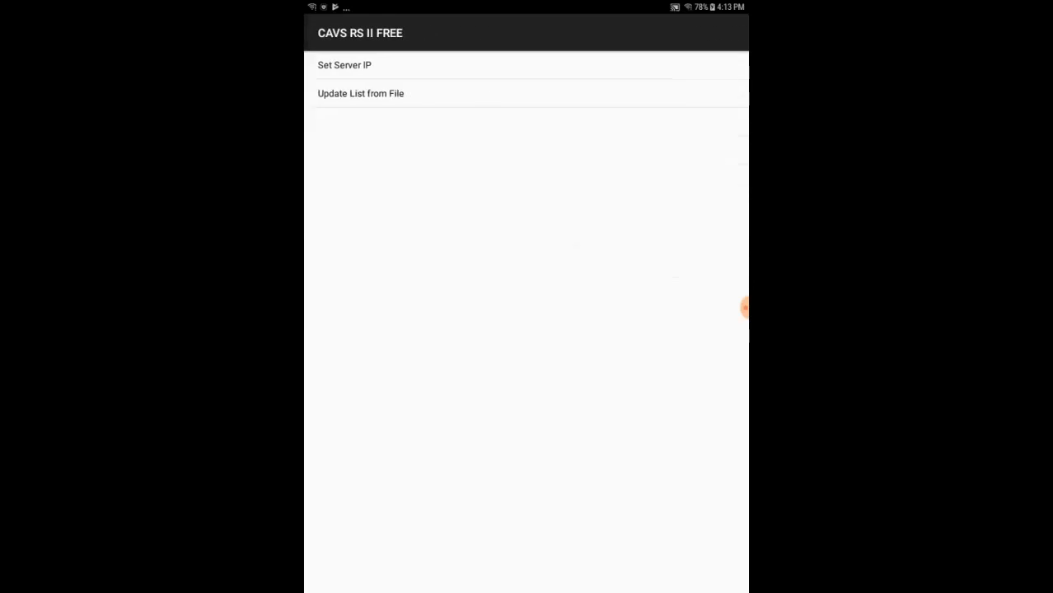
{"action": "left_click", "coordinate": [345, 66]}
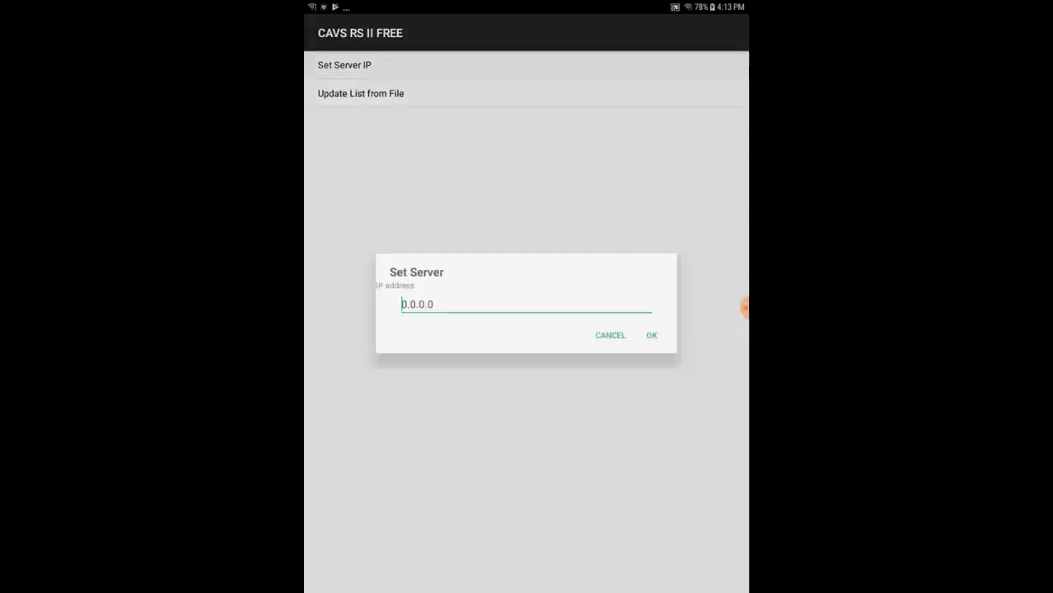
{"action": "left_click", "coordinate": [527, 303]}
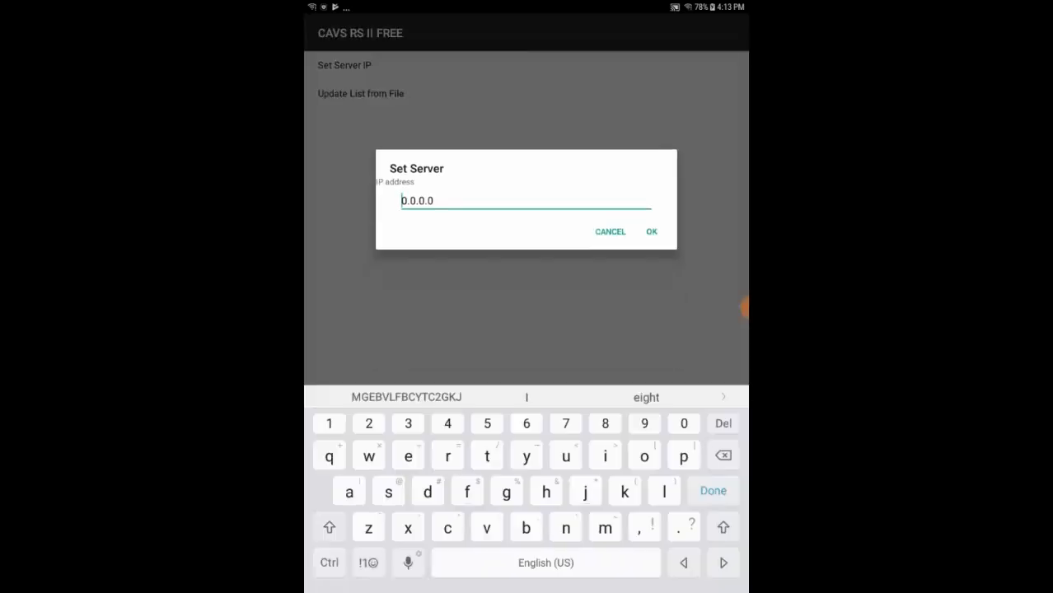
{"action": "left_click", "coordinate": [681, 421]}
{"action": "type", "text": "192.168.1."}
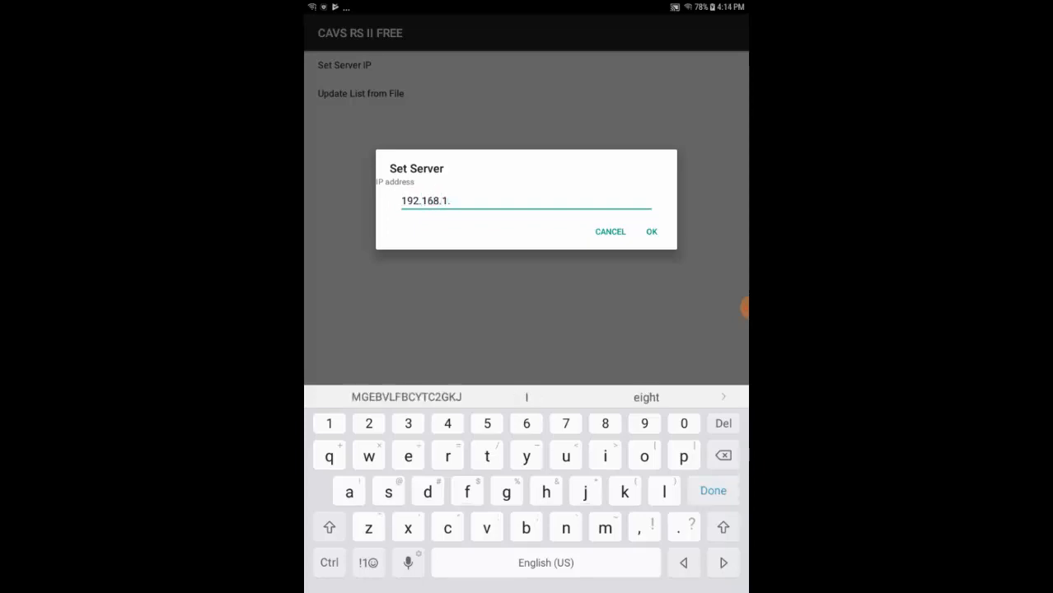
{"action": "type", "text": "100"}
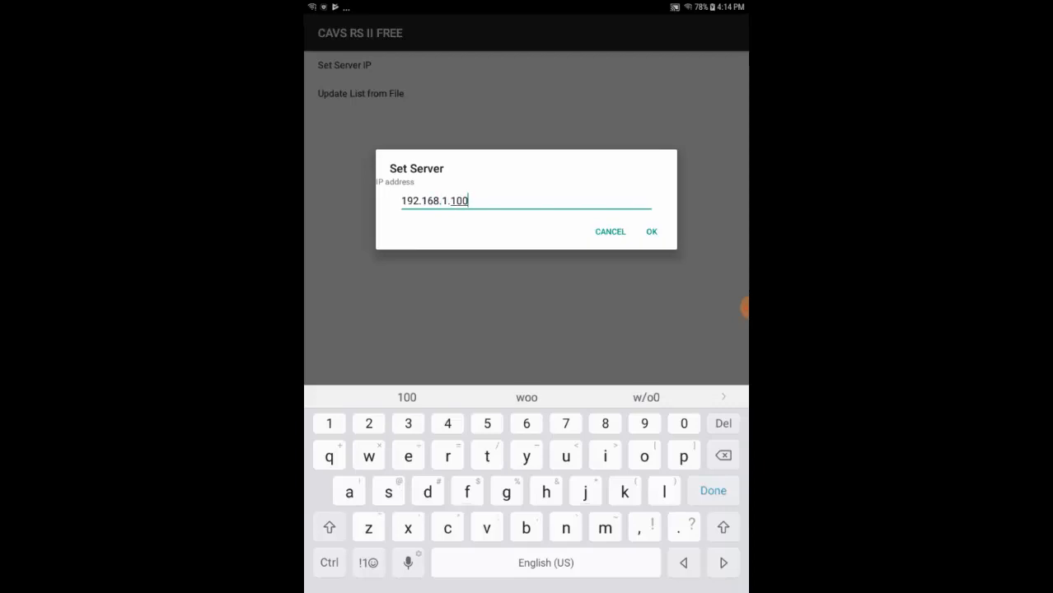
{"action": "left_click", "coordinate": [651, 230]}
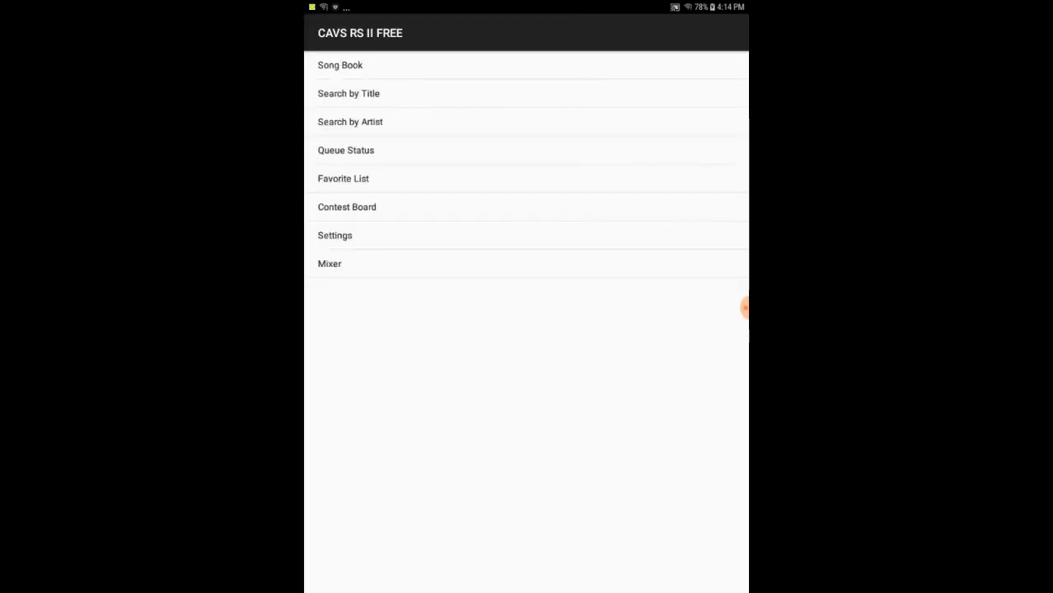
Pick a song from the Song Book, adjust tempo, then cancel to restart the request
{"action": "left_click", "coordinate": [339, 66]}
{"action": "type", "text": "jo"}
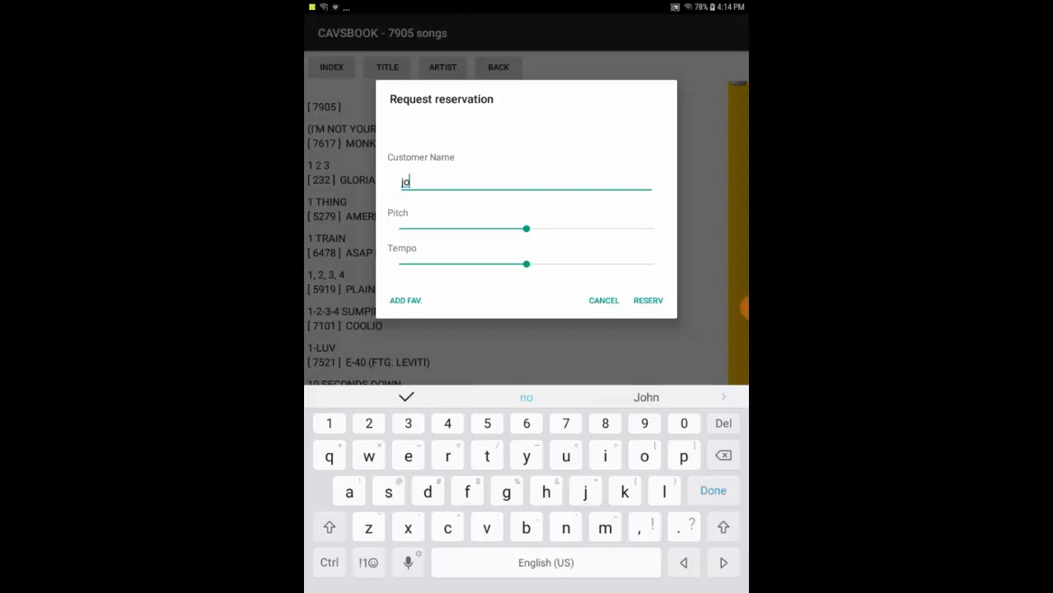
{"action": "type", "text": "e"}
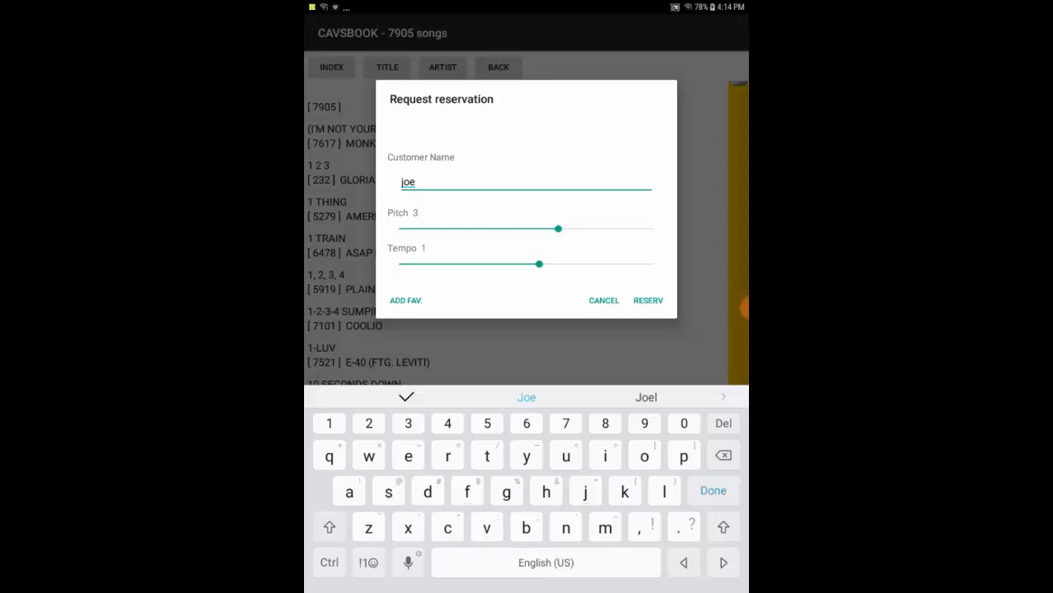
{"action": "left_click_drag", "start_coordinate": [538, 264], "coordinate": [563, 263]}
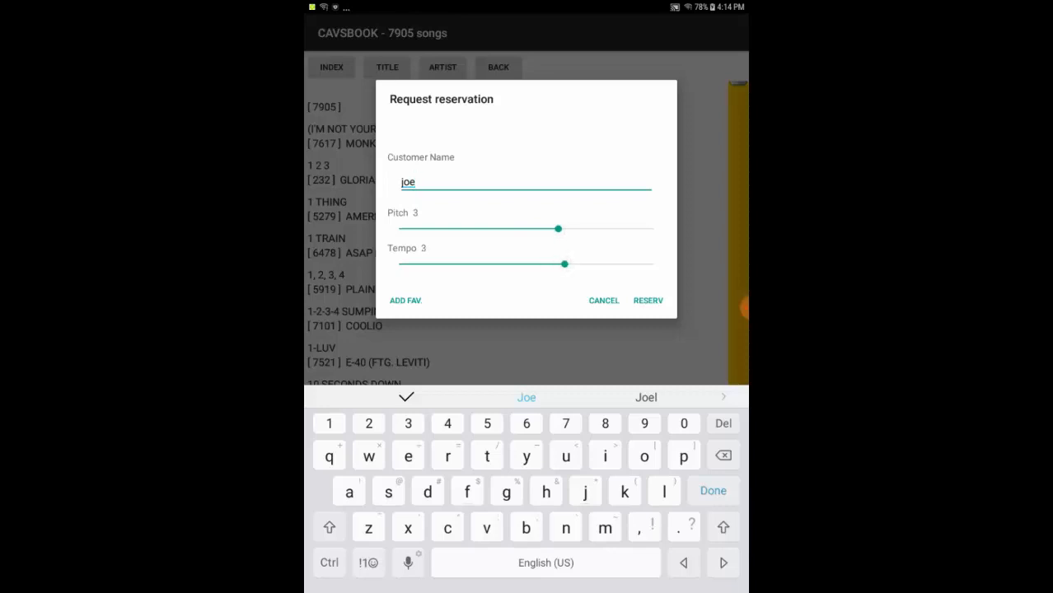
{"action": "left_click", "coordinate": [649, 299]}
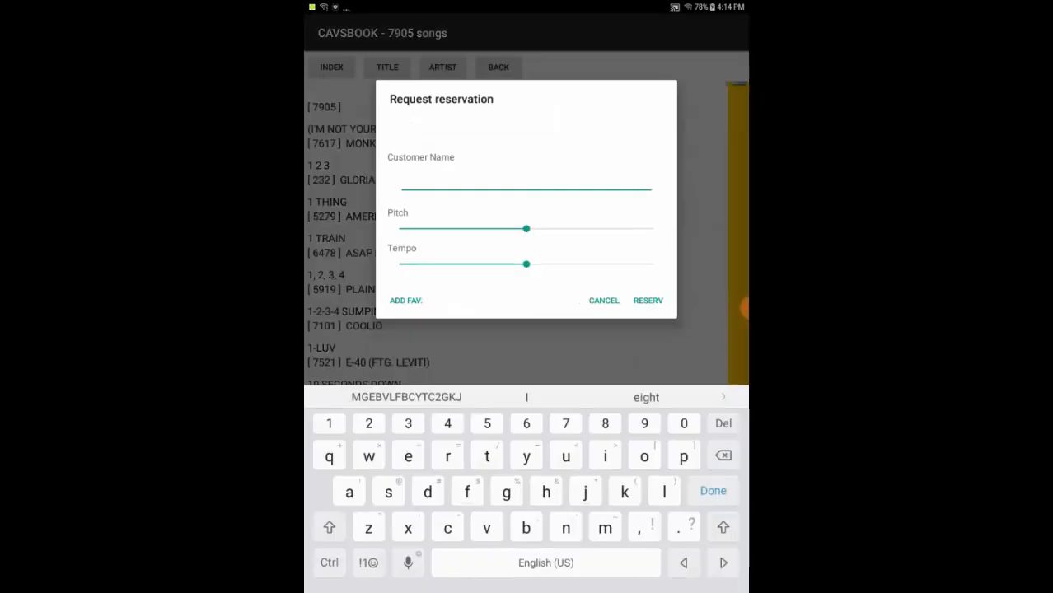
Reserve the song under customer name joe with raised pitch and return to the main menu
{"action": "type", "text": "joe"}
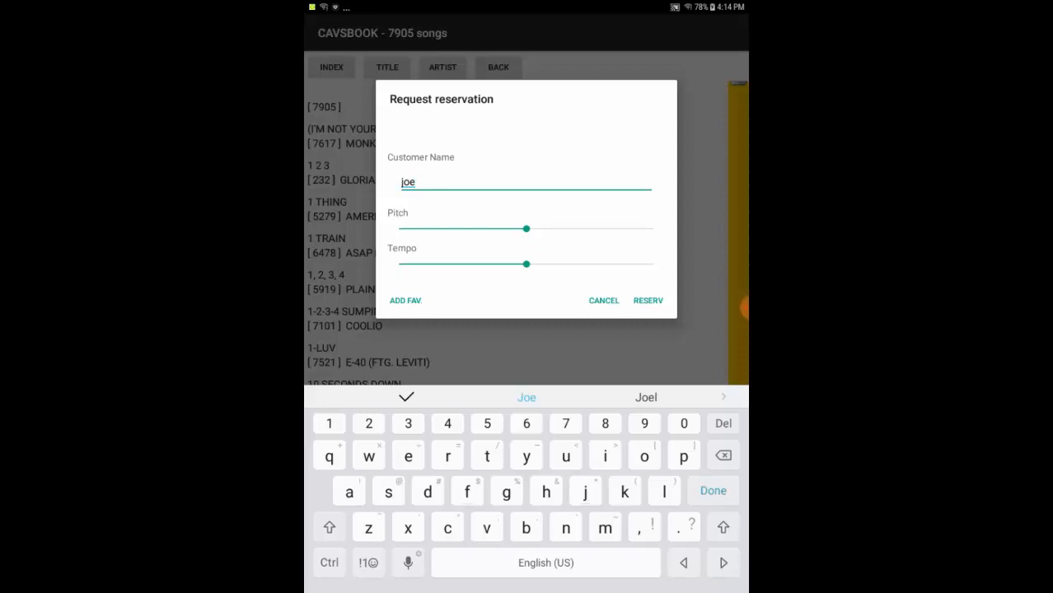
{"action": "left_click_drag", "start_coordinate": [527, 228], "coordinate": [569, 228]}
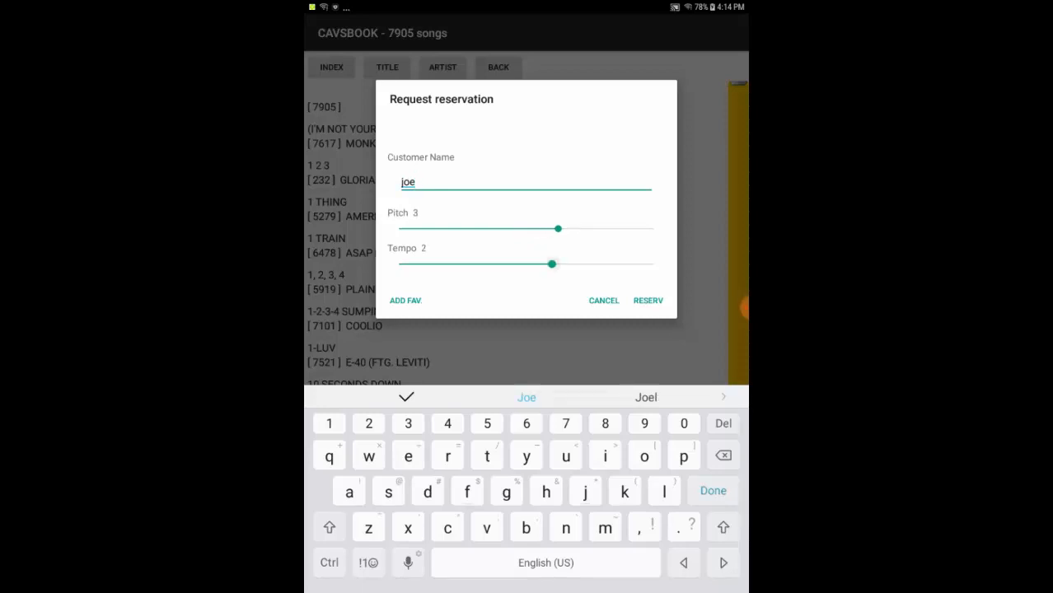
{"action": "left_click", "coordinate": [649, 300]}
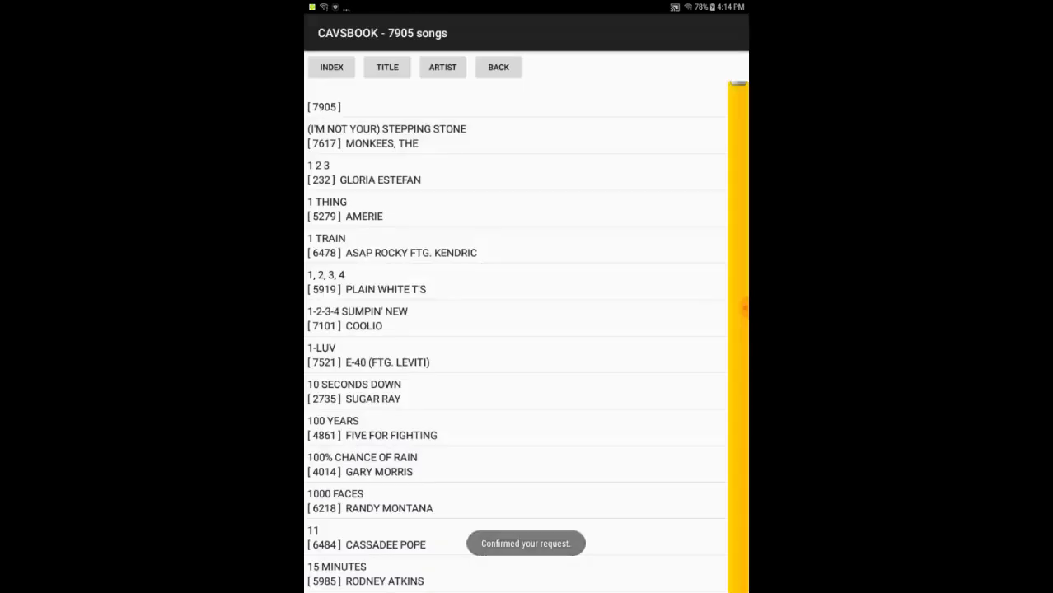
{"action": "left_click", "coordinate": [497, 66]}
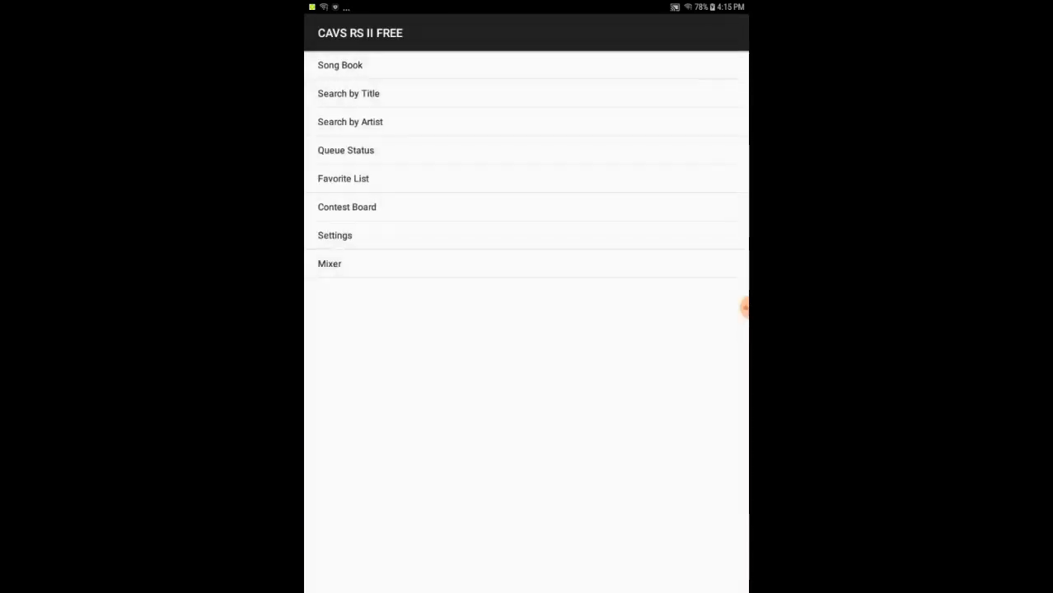
Close CAVS RS II FREE from the Recents screen with CLOSE ALL
{"action": "left_click", "coordinate": [346, 149]}
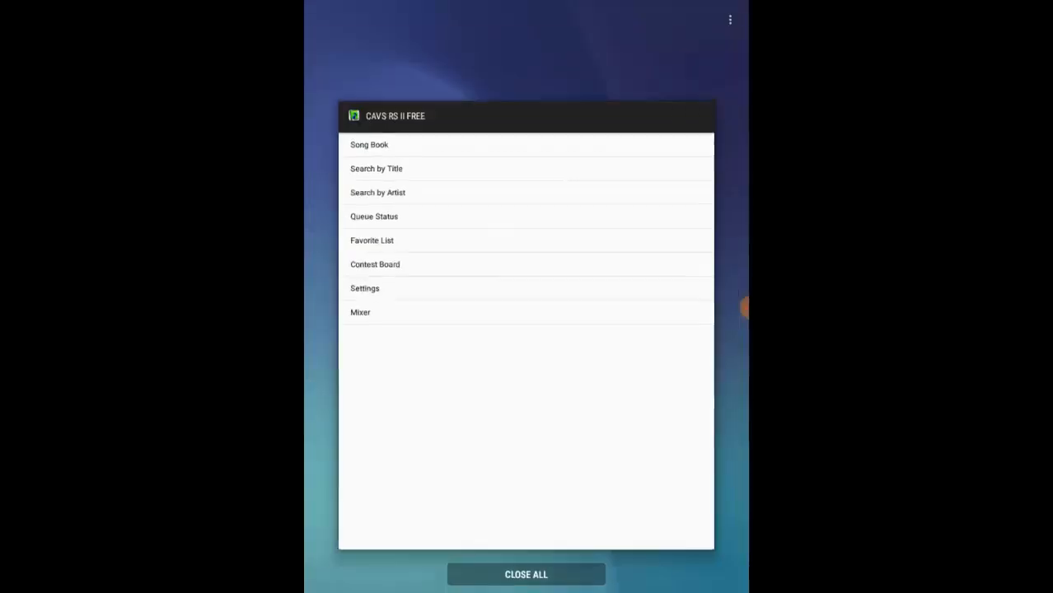
{"action": "left_click", "coordinate": [526, 573]}
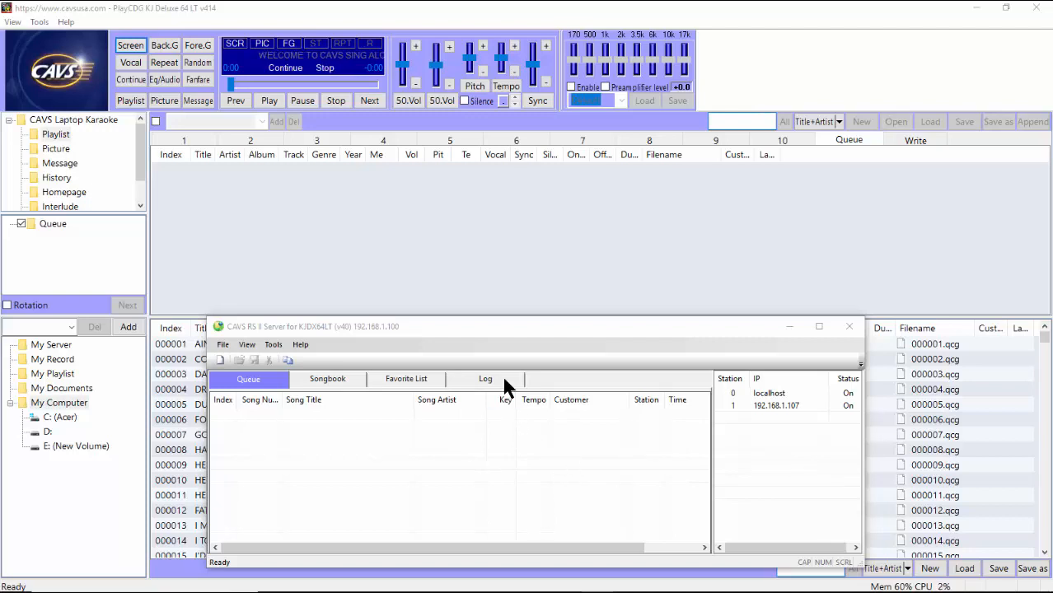
Review the server Log of client connections and downloads, then return to the Queue view
{"action": "left_click", "coordinate": [485, 379]}
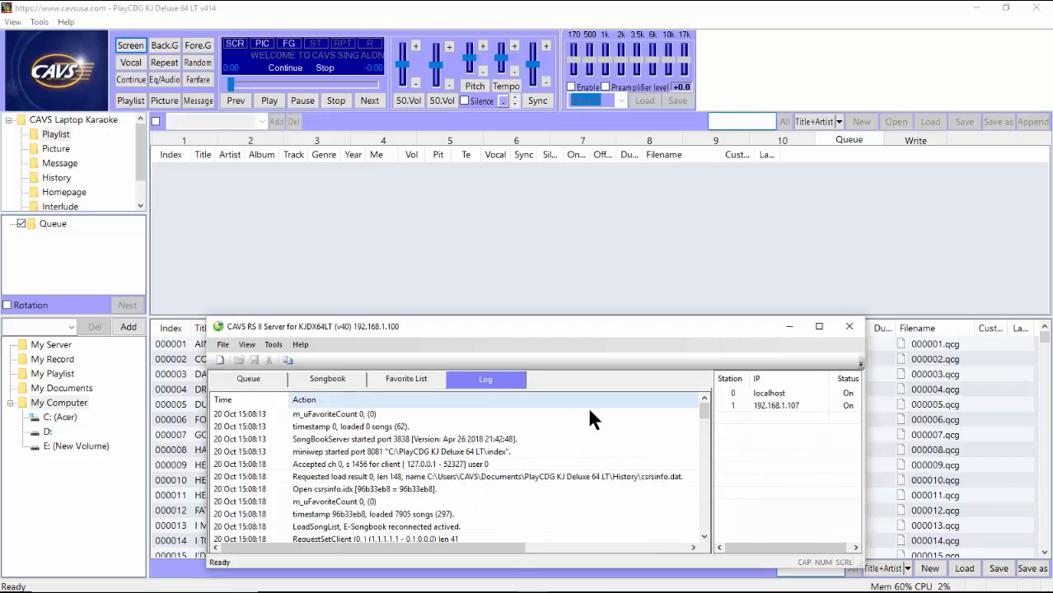
{"action": "scroll", "scroll_direction": "down", "scroll_amount": 3}
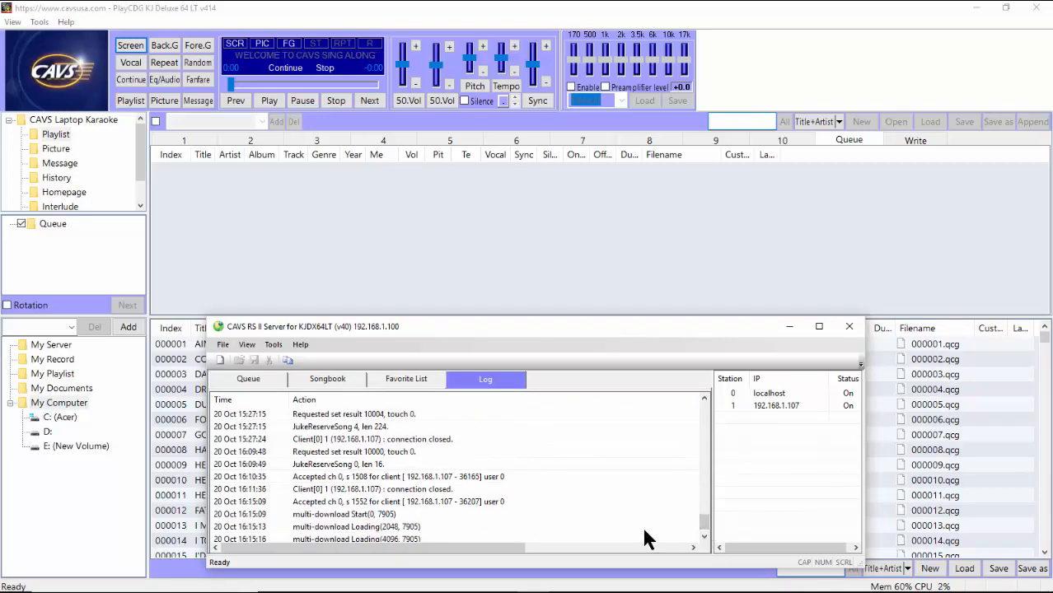
{"action": "scroll", "scroll_direction": "down", "scroll_amount": 3}
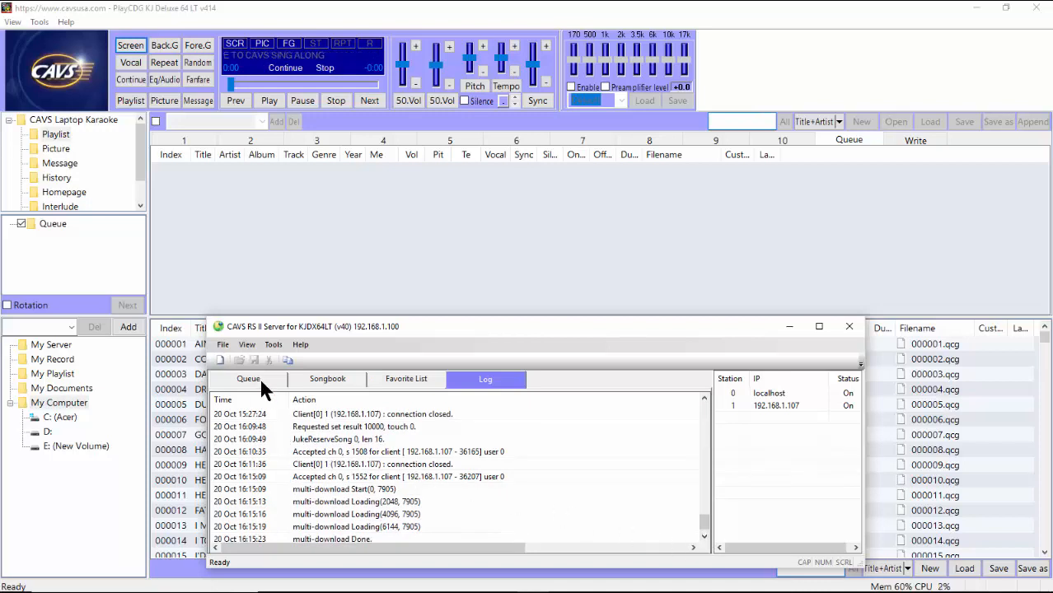
{"action": "left_click", "coordinate": [247, 378]}
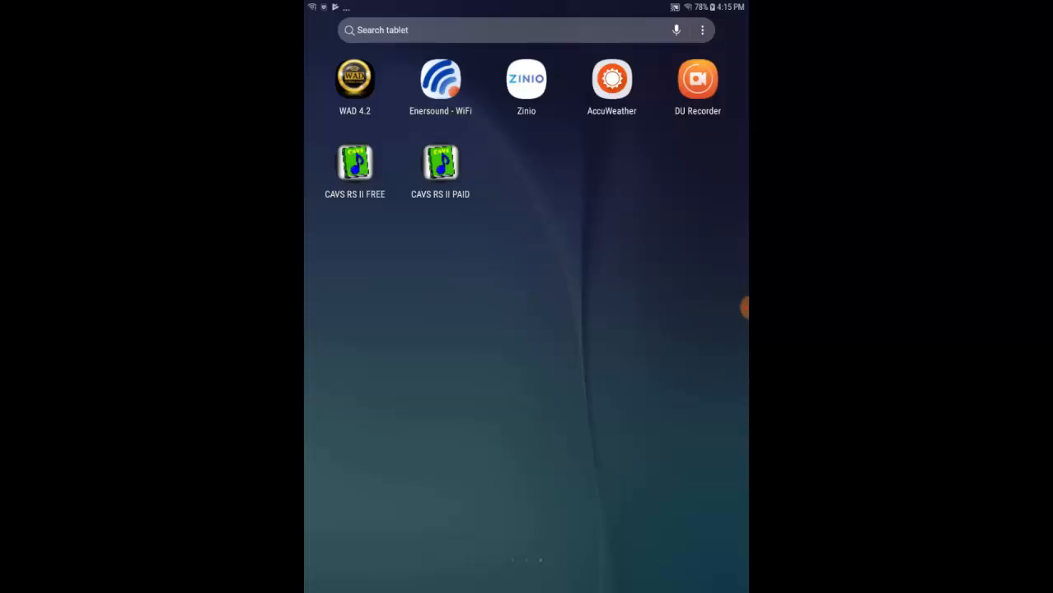
Launch CAVS RS II PAID and dismiss its Application Registration prompt
{"action": "left_click", "coordinate": [440, 161]}
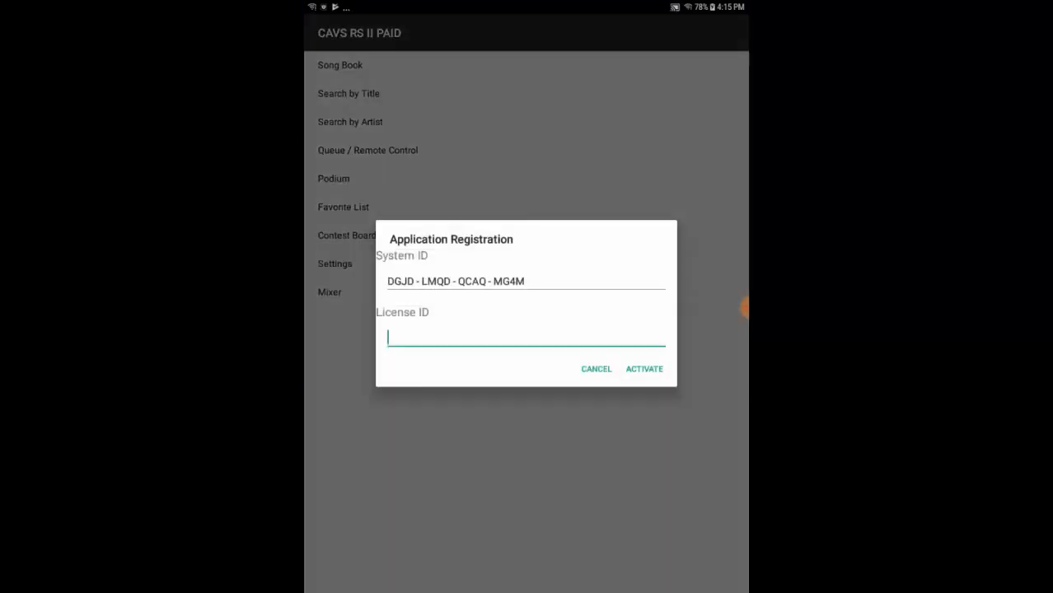
{"action": "left_click", "coordinate": [525, 336]}
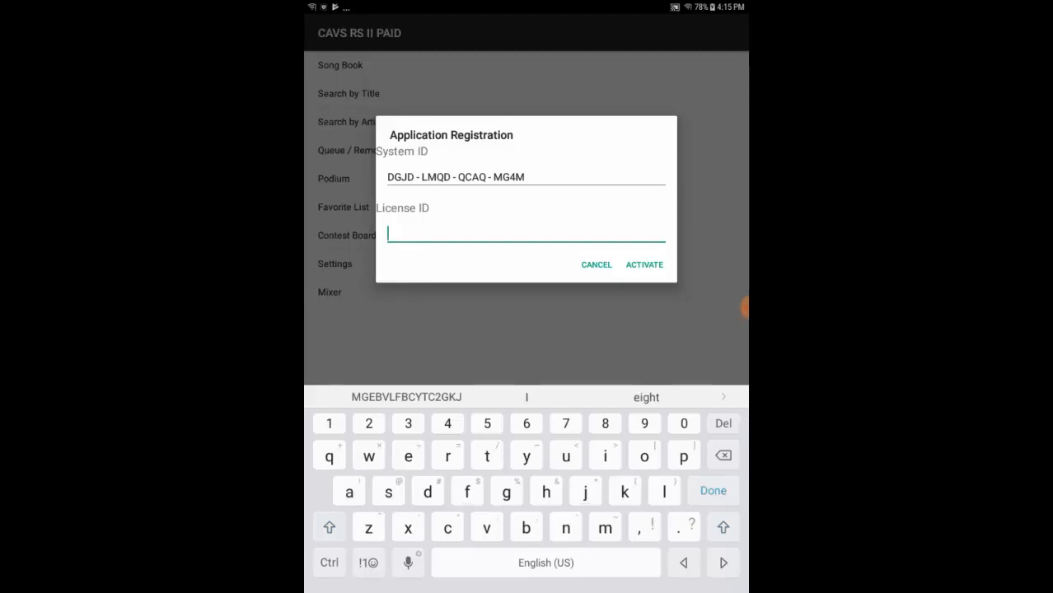
{"action": "left_click", "coordinate": [595, 263]}
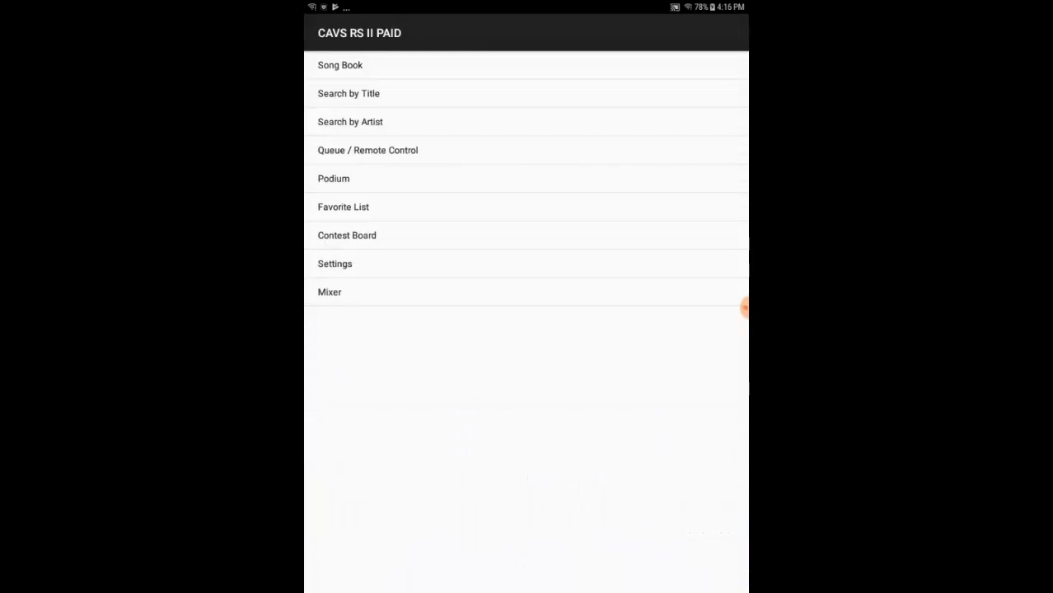
Unlock Settings with the PIN code and reach the Set Server IP entry
{"action": "left_click", "coordinate": [334, 263]}
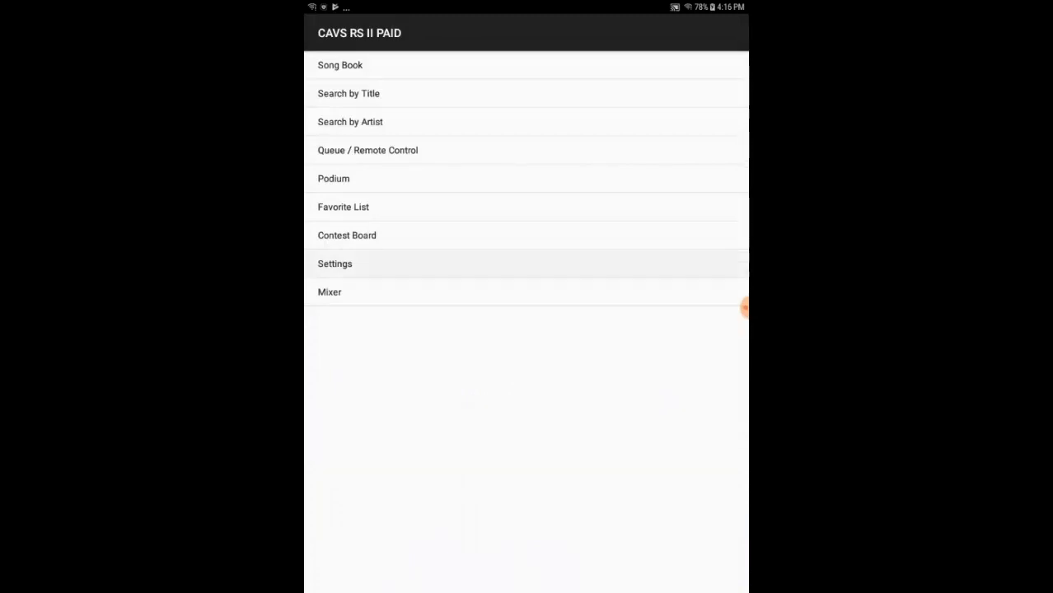
{"action": "left_click", "coordinate": [335, 264]}
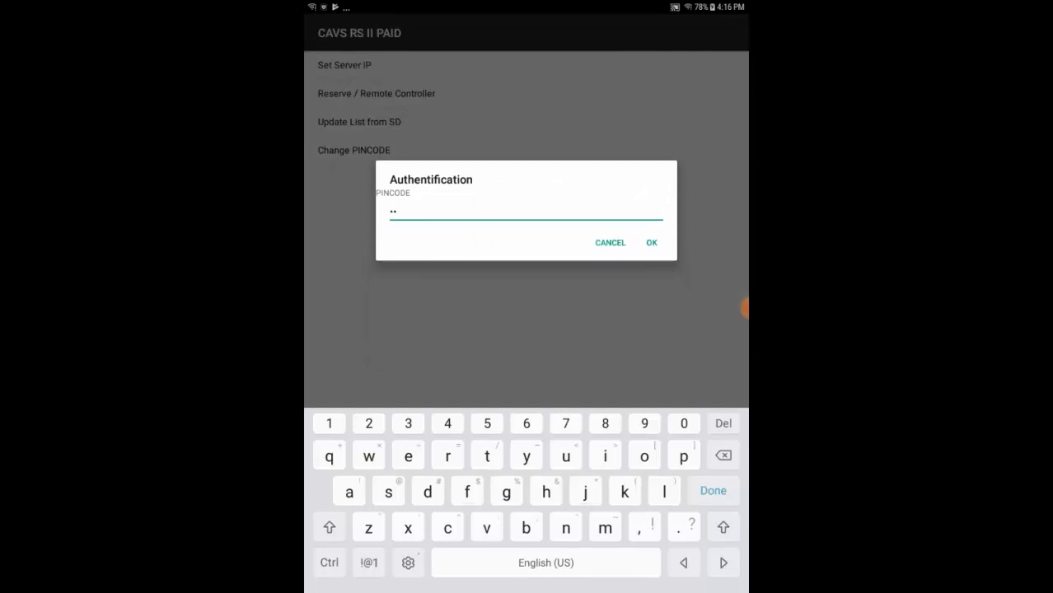
{"action": "left_click", "coordinate": [650, 242]}
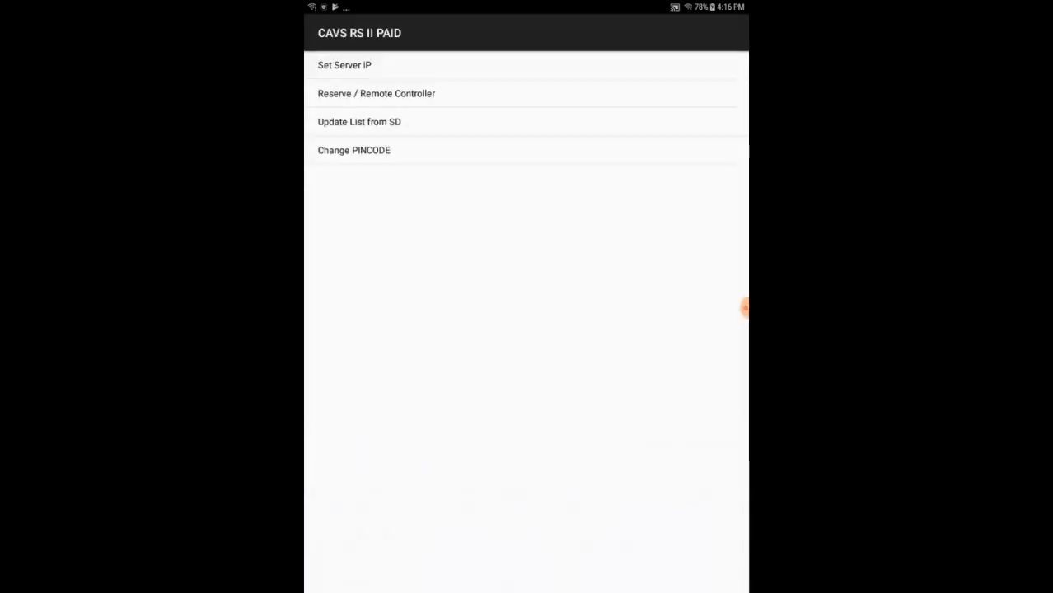
{"action": "left_click", "coordinate": [342, 64]}
{"action": "type", "text": "0.0.0."}
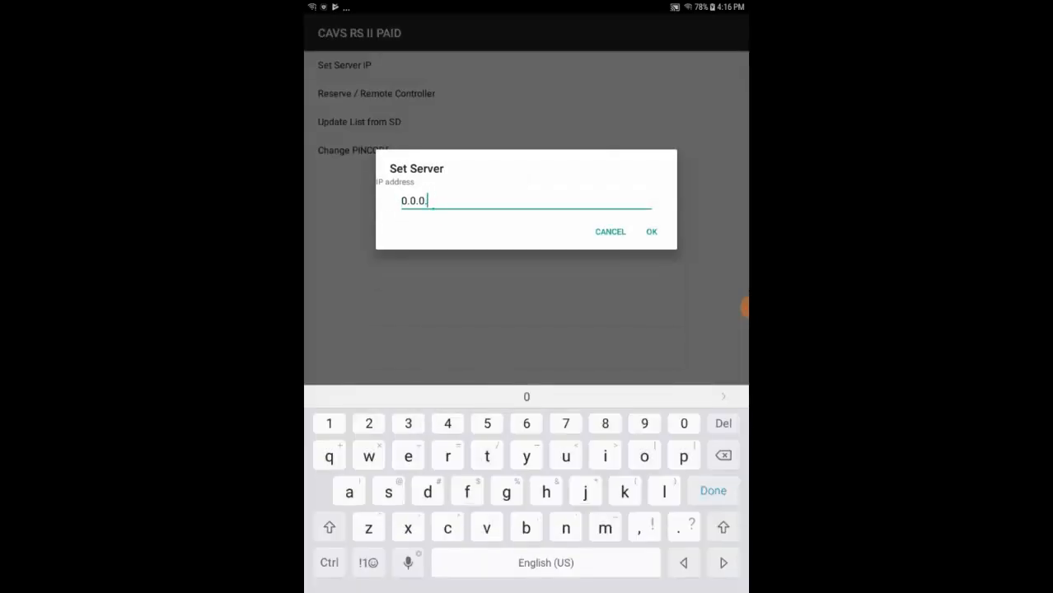
Enter server address 192.168.1.100, save it and return to the main menu
{"action": "type", "text": "11"}
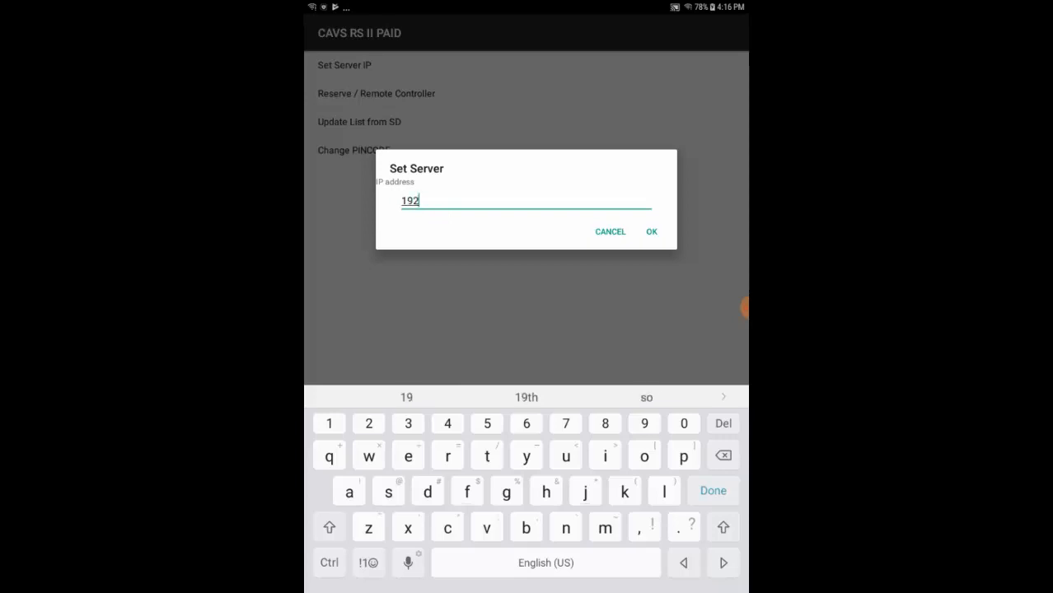
{"action": "type", "text": ".168.1.100"}
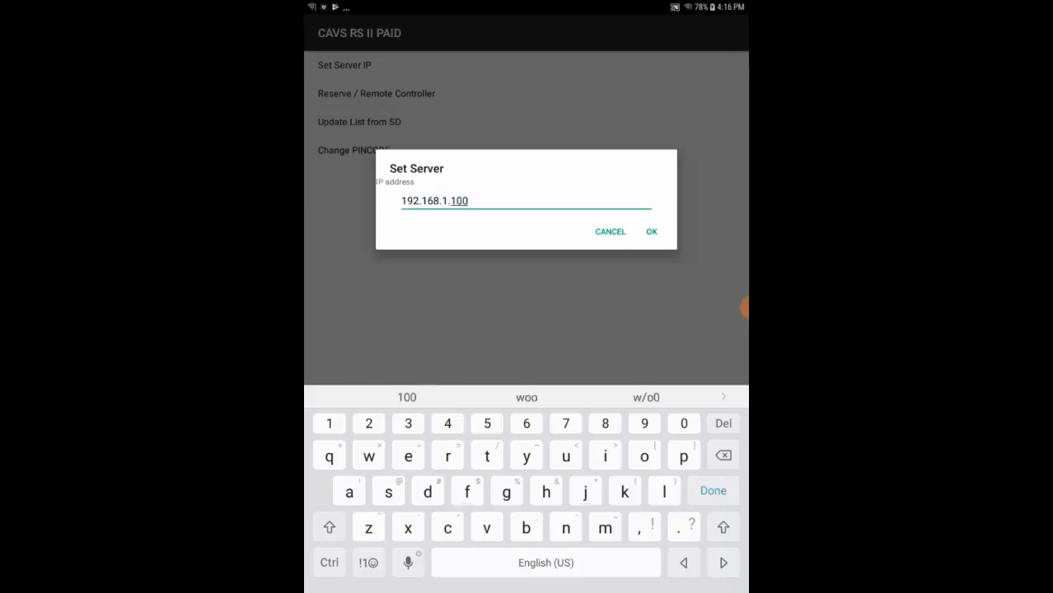
{"action": "left_click", "coordinate": [651, 231]}
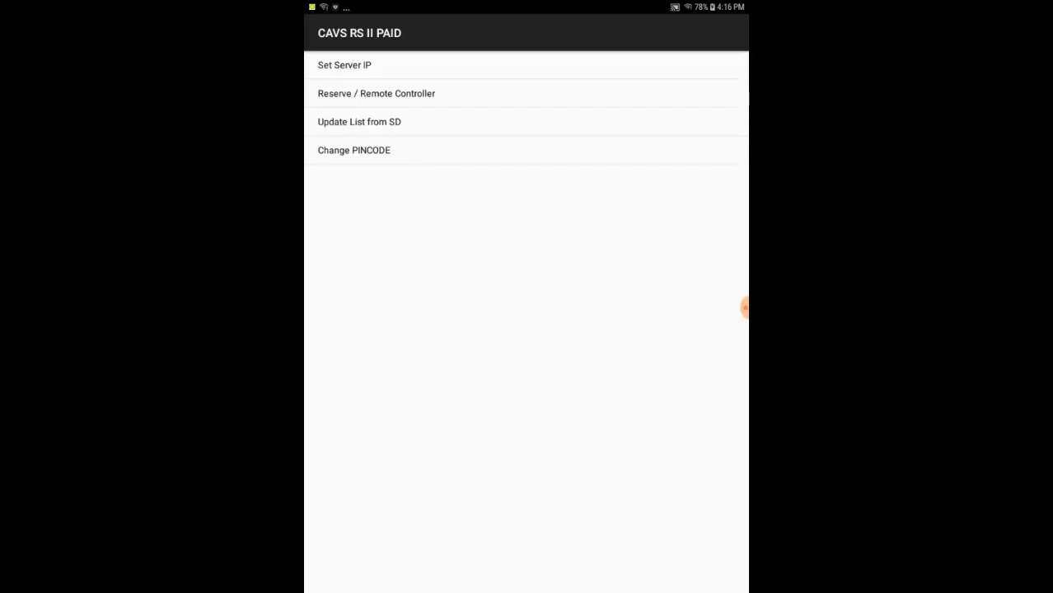
{"action": "left_click", "coordinate": [375, 92]}
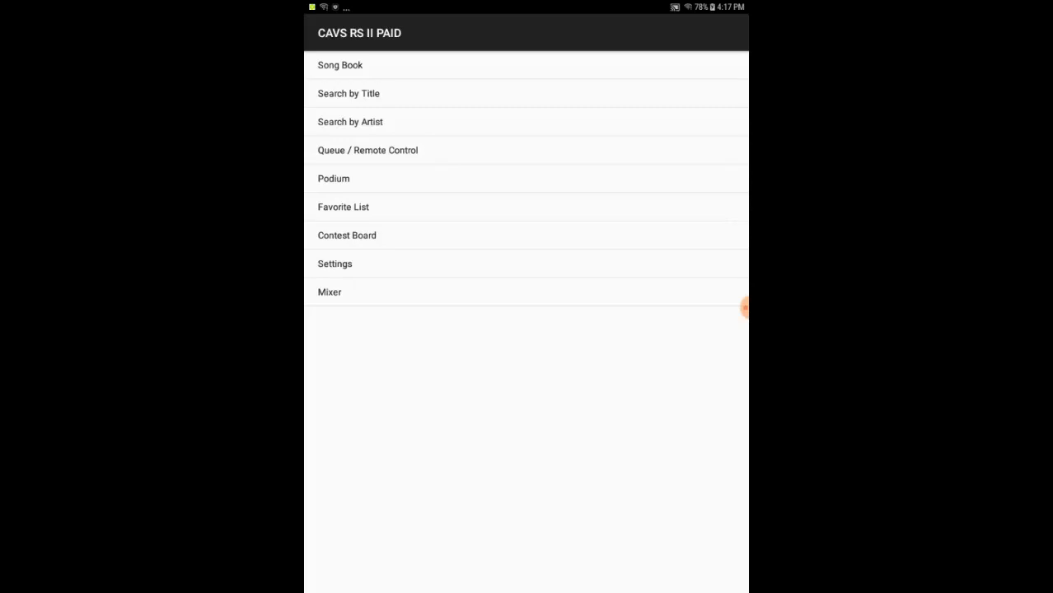
Choose a song from the Song Book and enter the customer name mark
{"action": "left_click", "coordinate": [339, 66]}
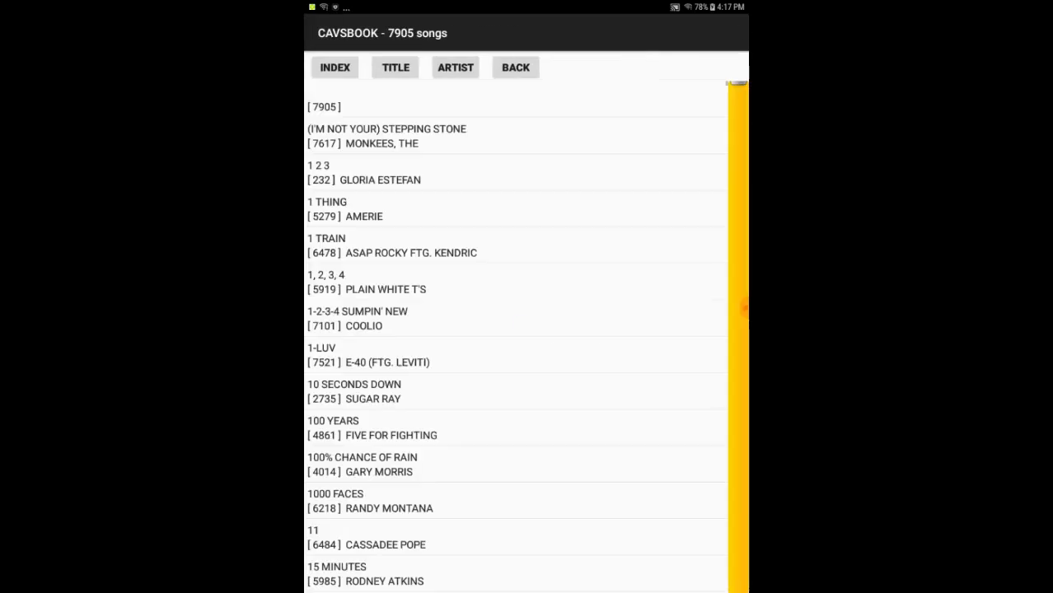
{"action": "left_click", "coordinate": [371, 135]}
{"action": "type", "text": "mark"}
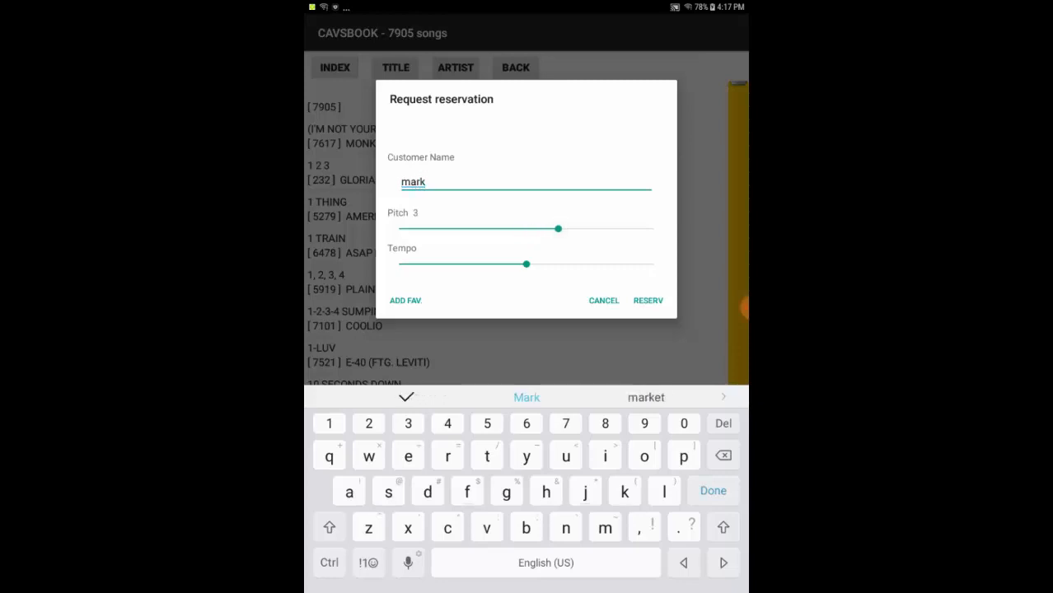
{"action": "left_click_drag", "start_coordinate": [527, 263], "coordinate": [487, 264]}
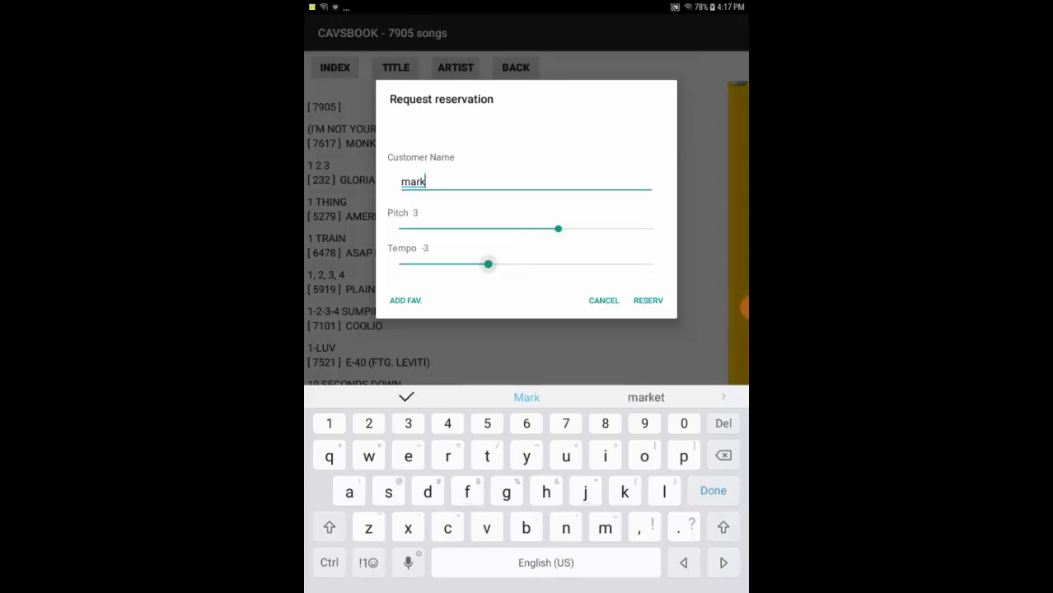
{"action": "left_click", "coordinate": [648, 300]}
{"action": "type", "text": "m"}
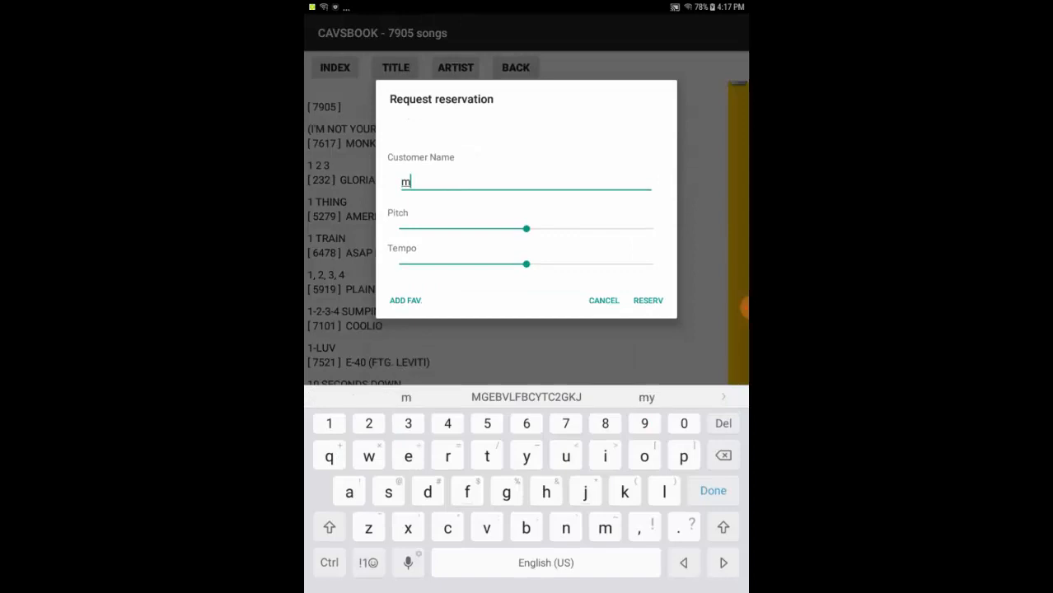
{"action": "type", "text": "ark"}
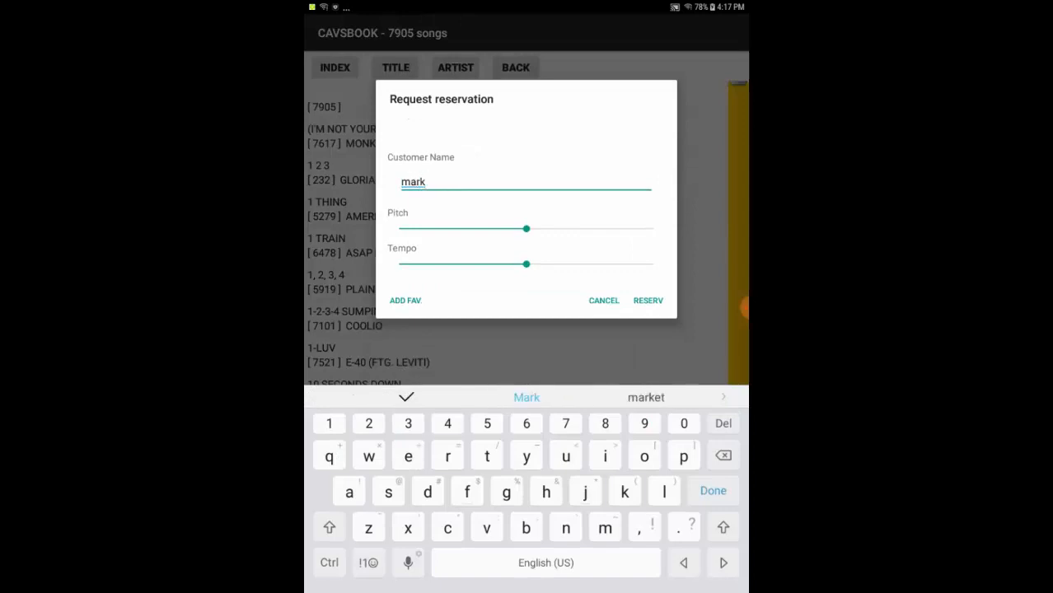
Reserve the song with pitch 2 and tempo -2 and return to the main menu
{"action": "left_click_drag", "start_coordinate": [527, 228], "coordinate": [547, 227]}
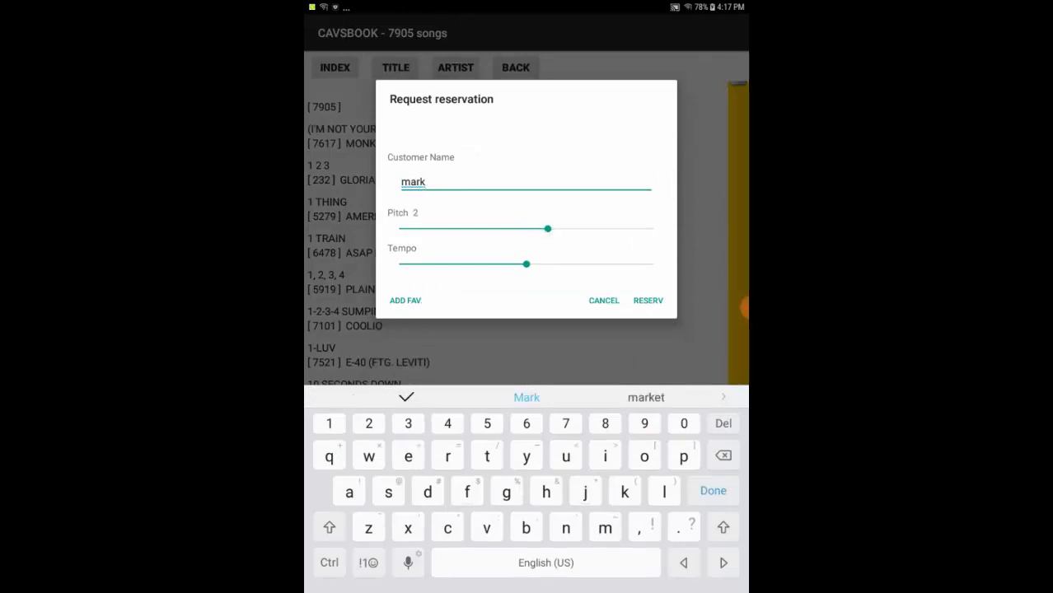
{"action": "left_click_drag", "start_coordinate": [527, 264], "coordinate": [501, 264]}
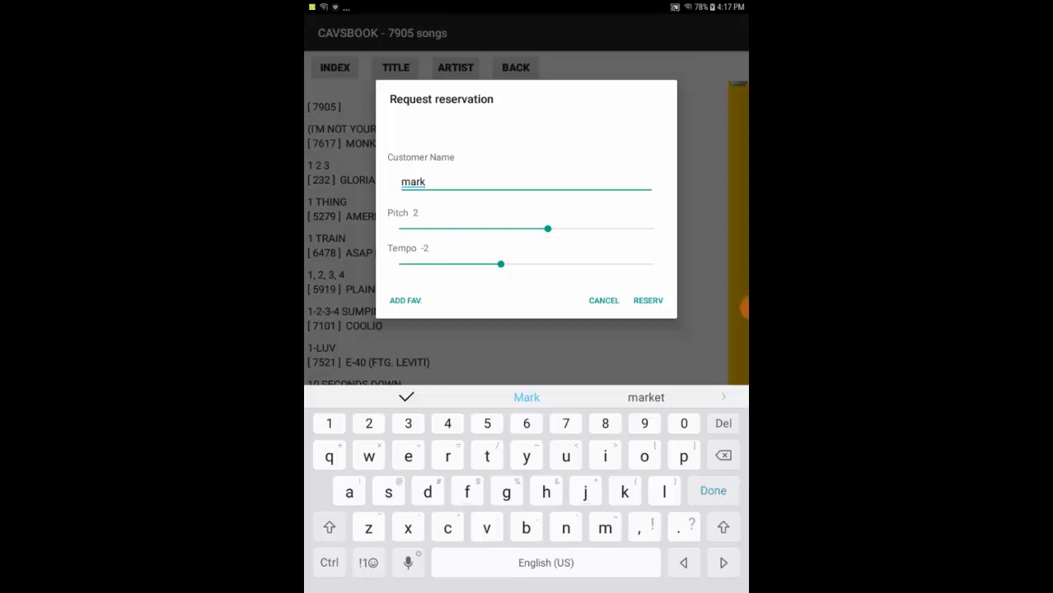
{"action": "left_click", "coordinate": [649, 300]}
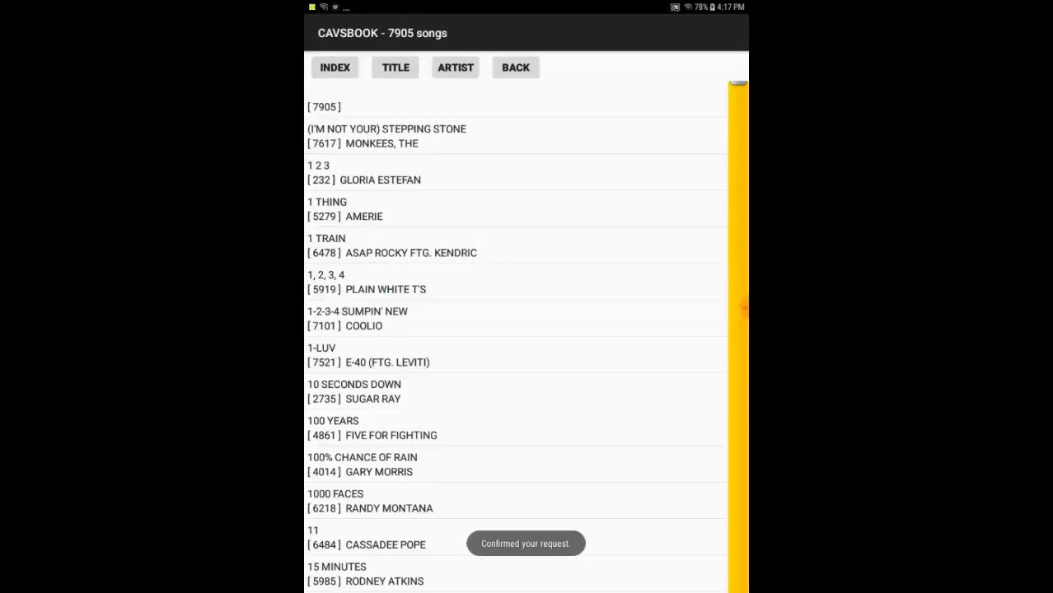
{"action": "left_click", "coordinate": [514, 66]}
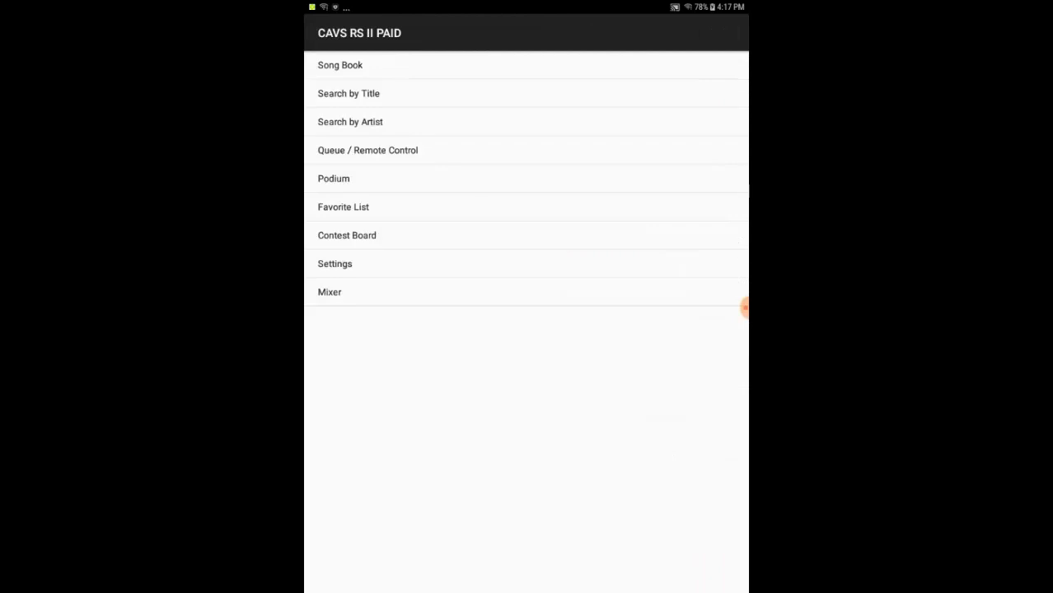
Close the paid app and all other running apps from Recent Apps
{"action": "left_click", "coordinate": [367, 150]}
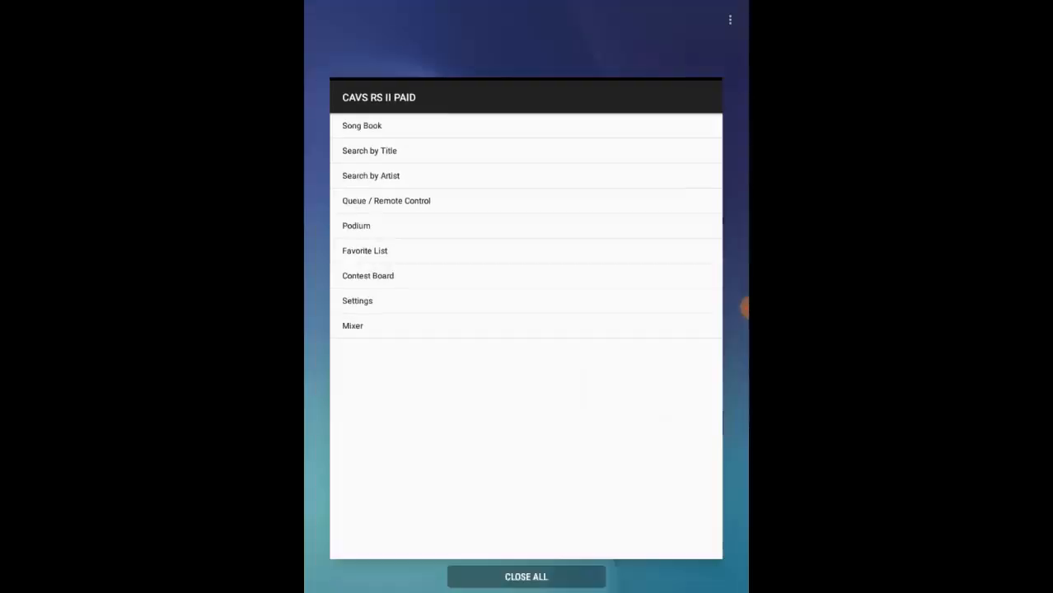
{"action": "left_click", "coordinate": [525, 576]}
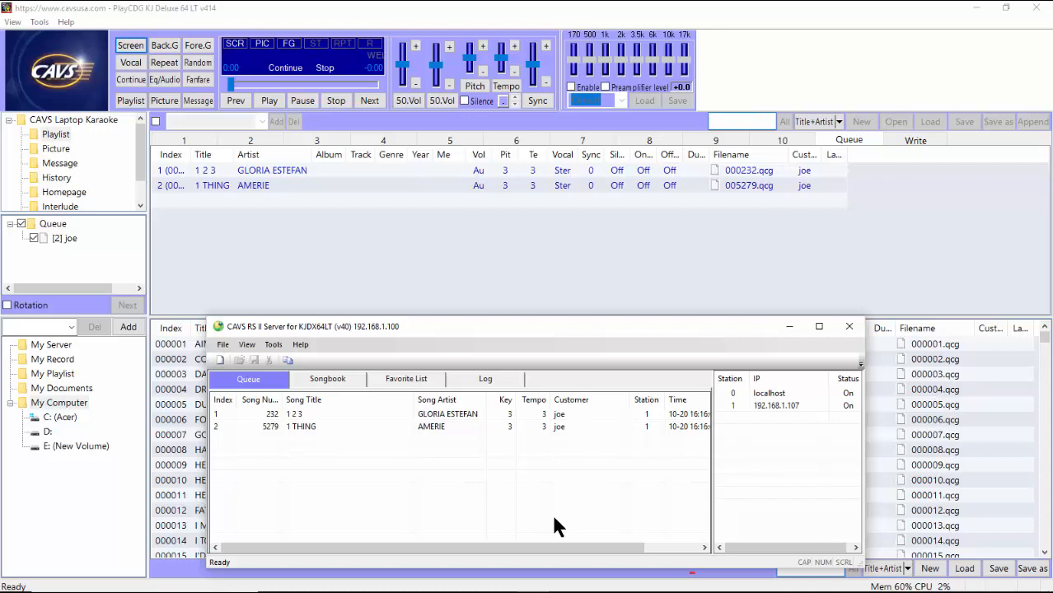
{"action": "mouse_move", "coordinate": [511, 412]}
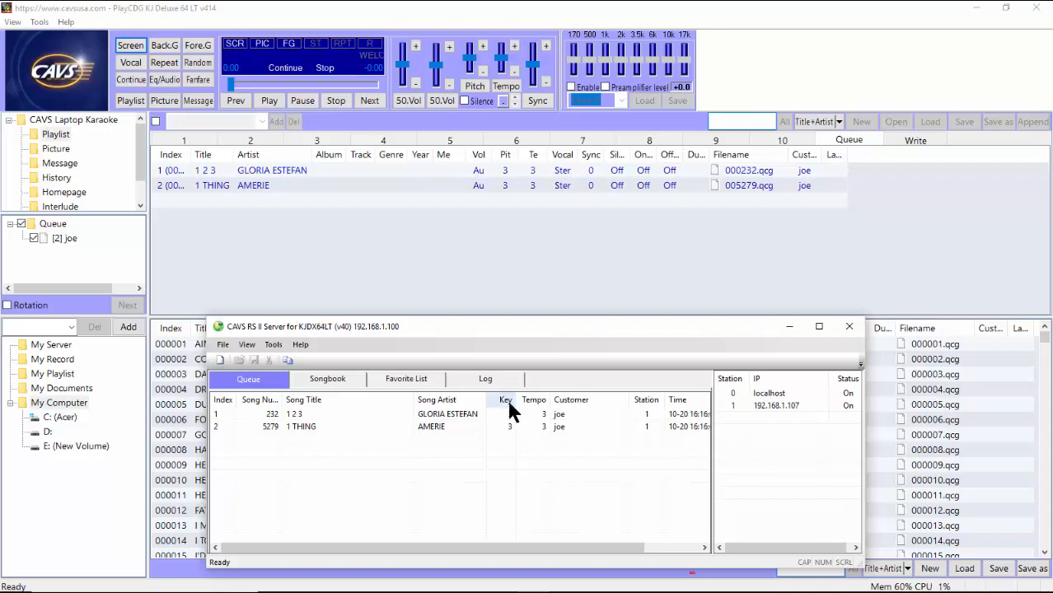
Review the CAVS RS II Server log entries and return to the Queue tab
{"action": "left_click", "coordinate": [484, 378]}
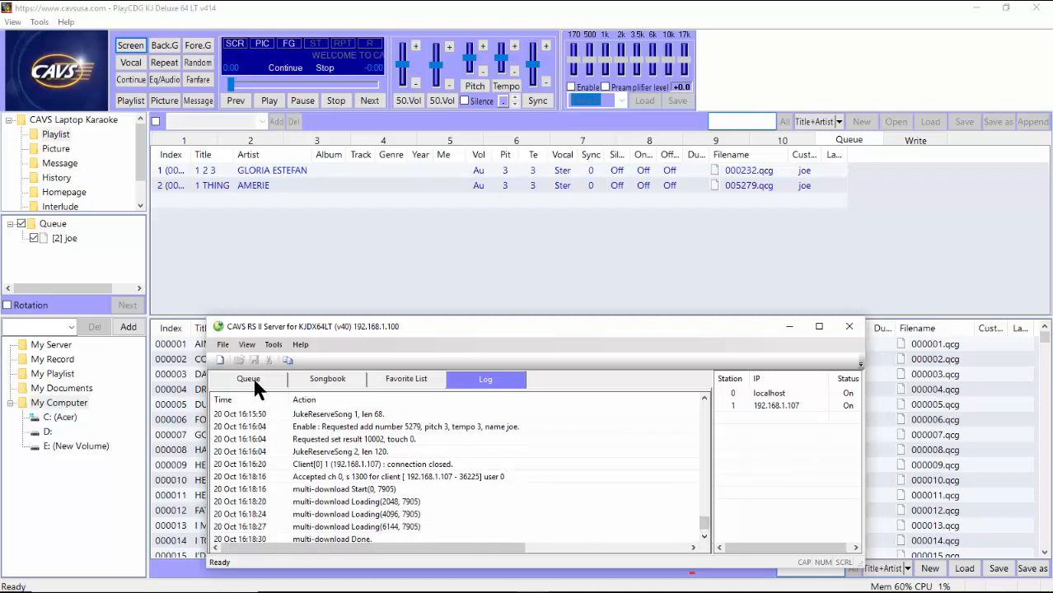
{"action": "left_click", "coordinate": [247, 379]}
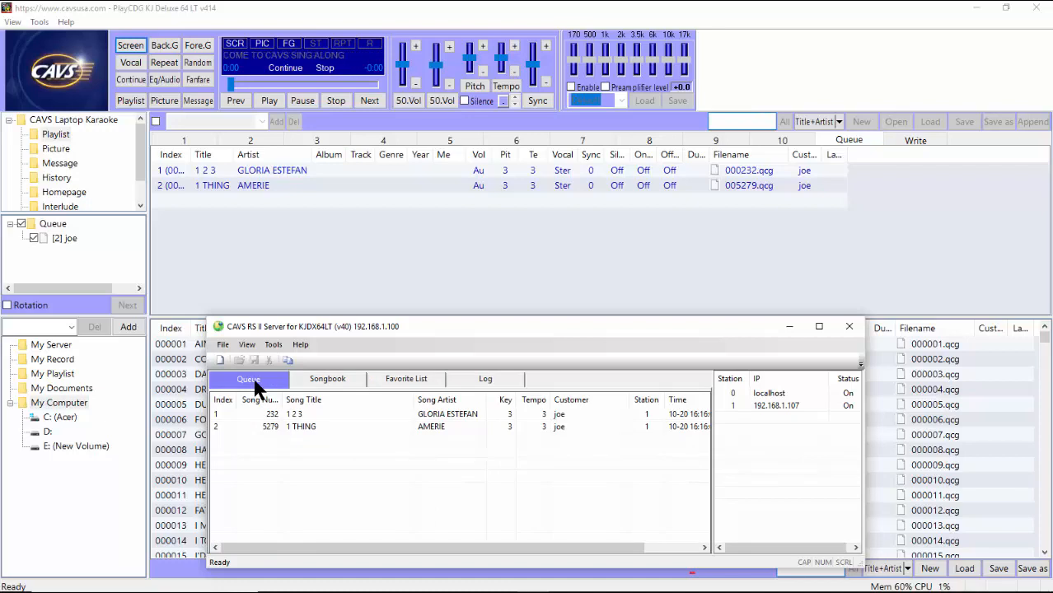